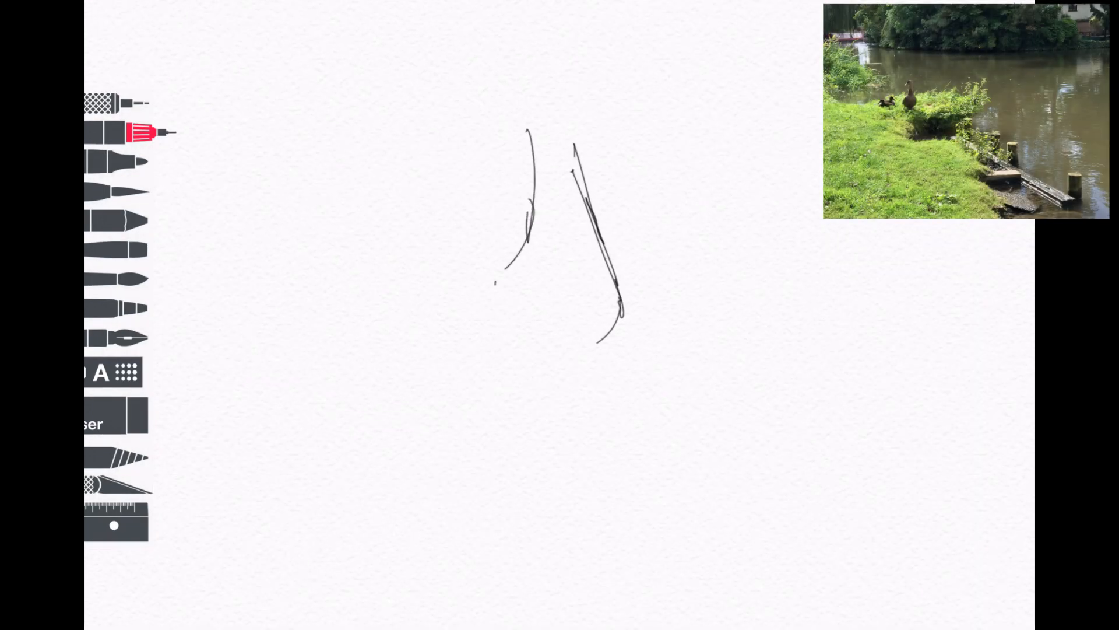
Sketch the duck's long neck on both sides and its head with bill in fine pen
left_click_drag(497, 290, 589, 343)
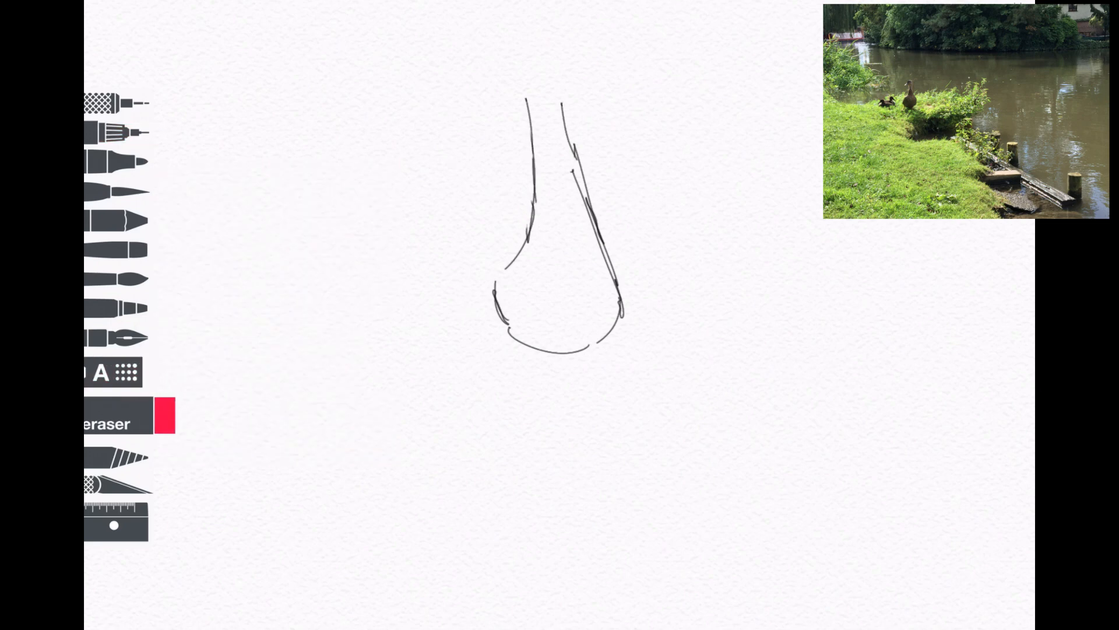
left_click(114, 133)
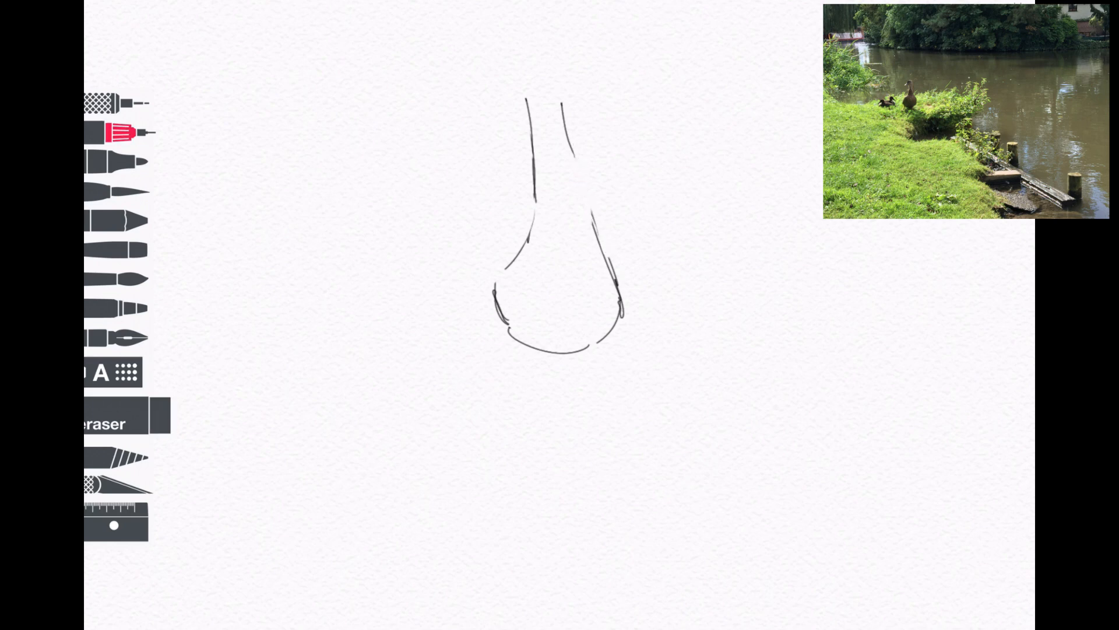
left_click_drag(568, 142, 607, 253)
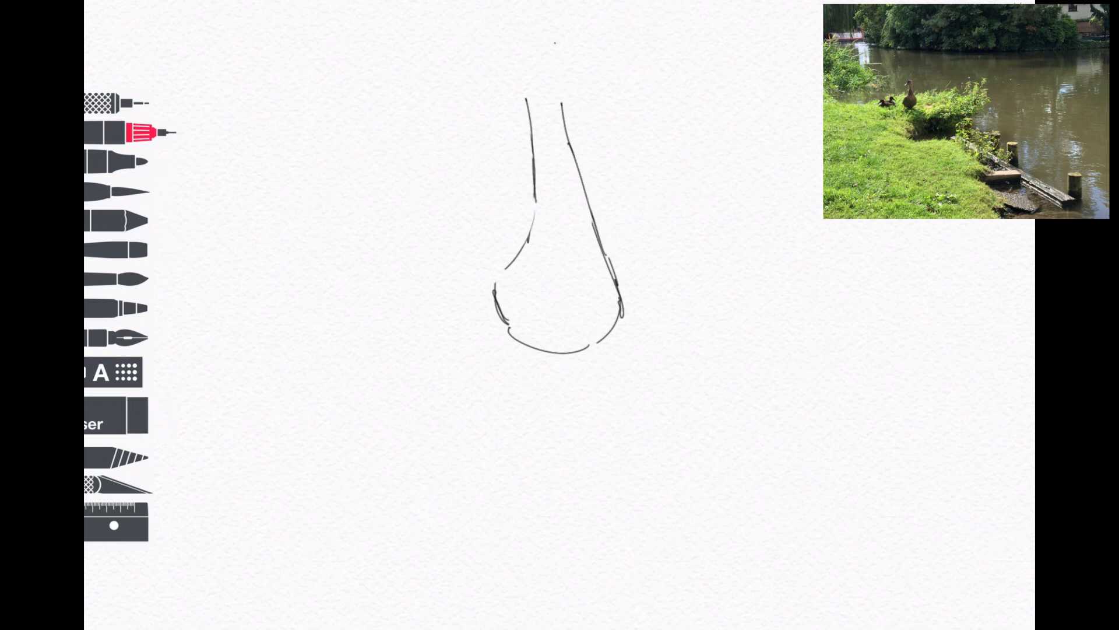
left_click_drag(564, 104, 542, 40)
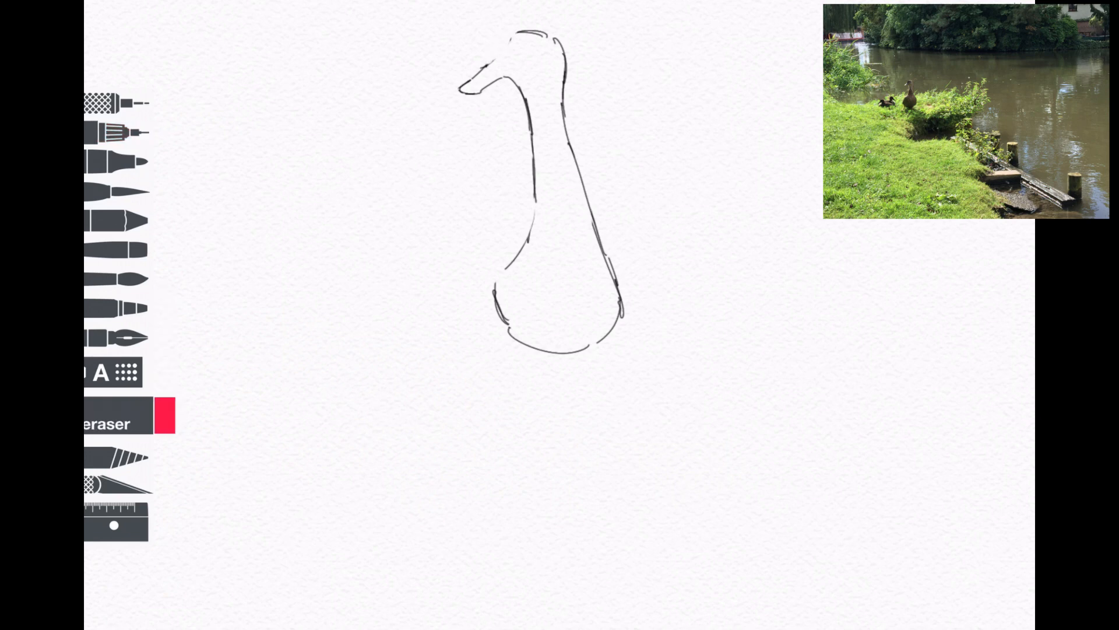
Dot the duck's eye, stripe its head, then erase the right neck and body lines
left_click(125, 132)
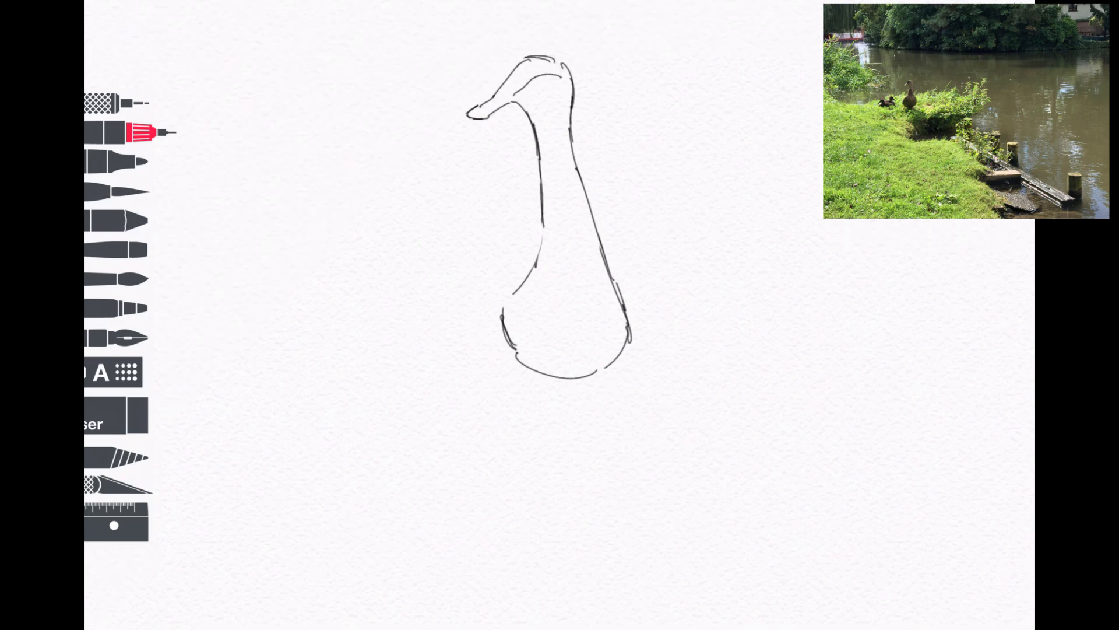
left_click(535, 77)
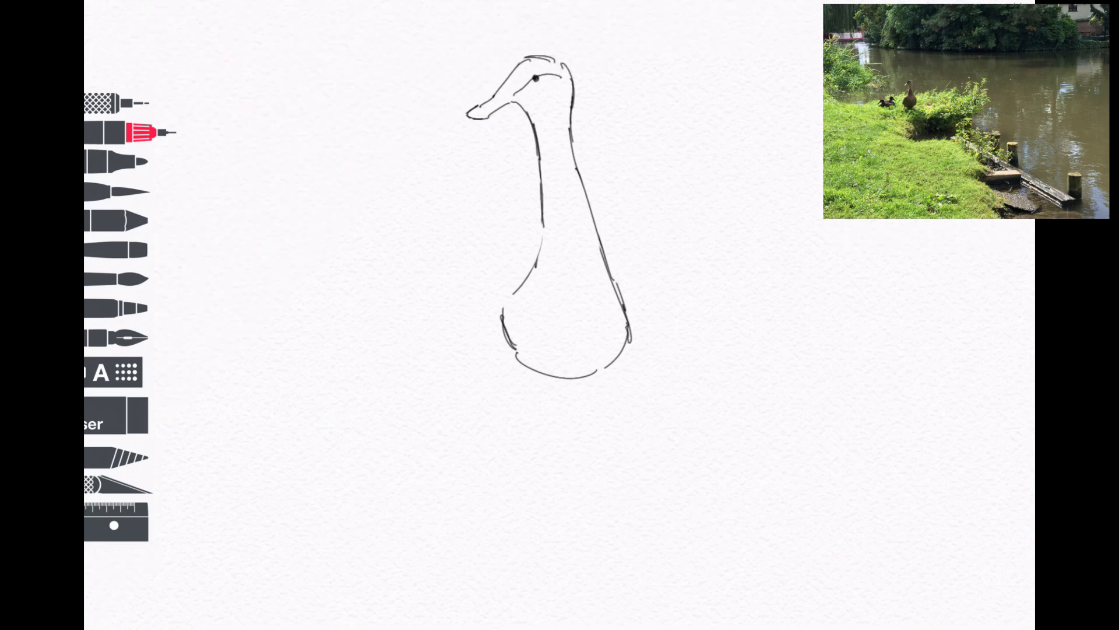
left_click_drag(514, 71, 549, 67)
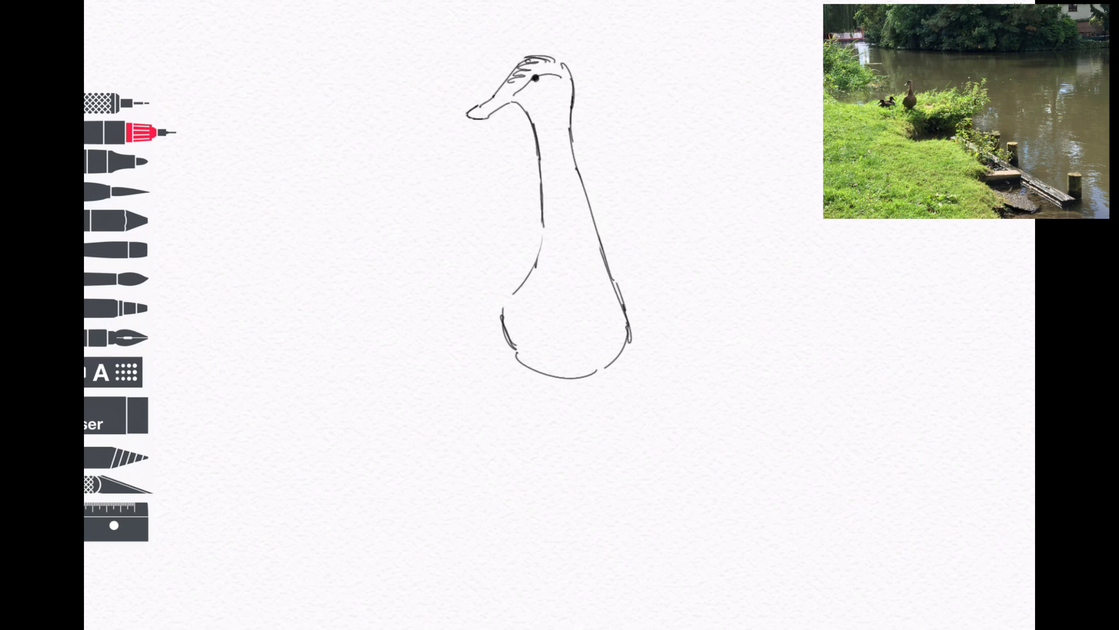
left_click_drag(507, 85, 528, 114)
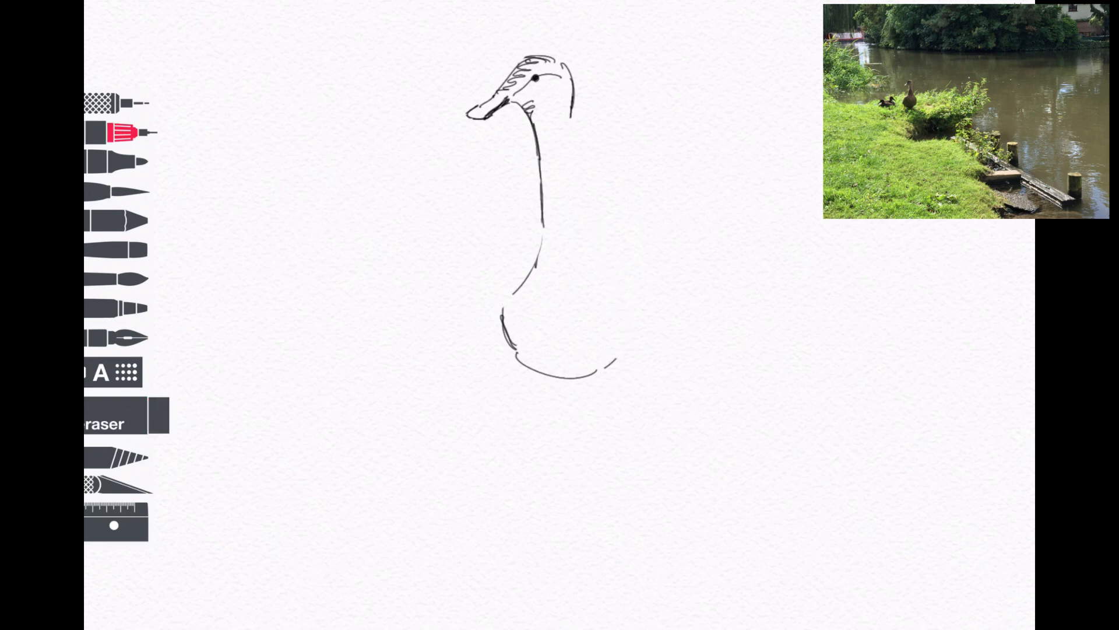
Re-stroke the neck and body edges loosely and add scalloped feathers down neck and breast
left_click_drag(570, 125, 585, 226)
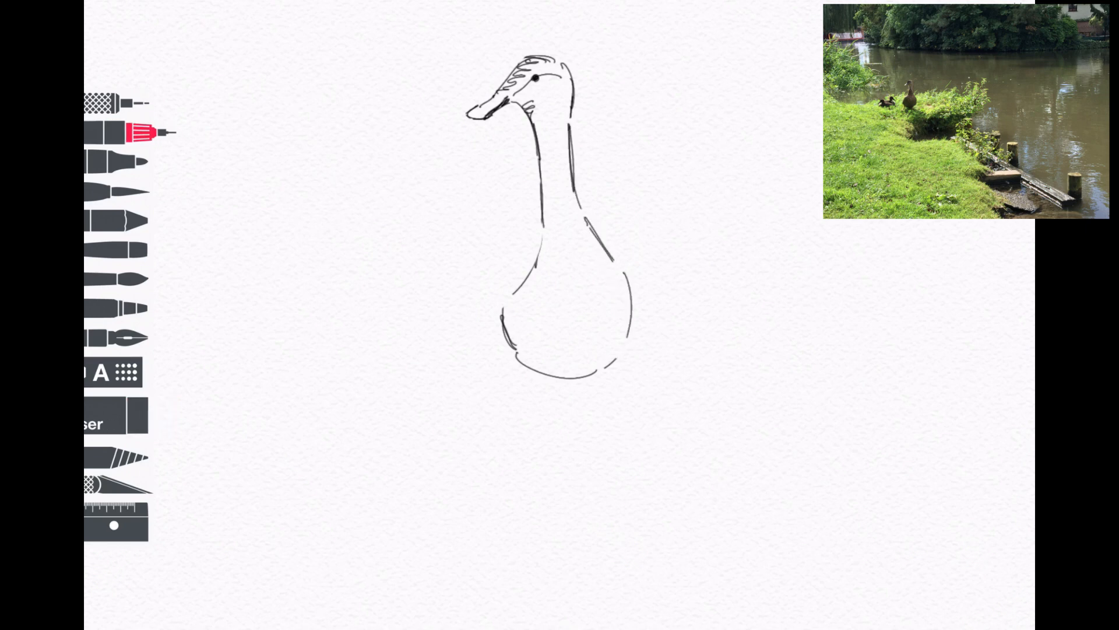
left_click_drag(542, 229, 488, 307)
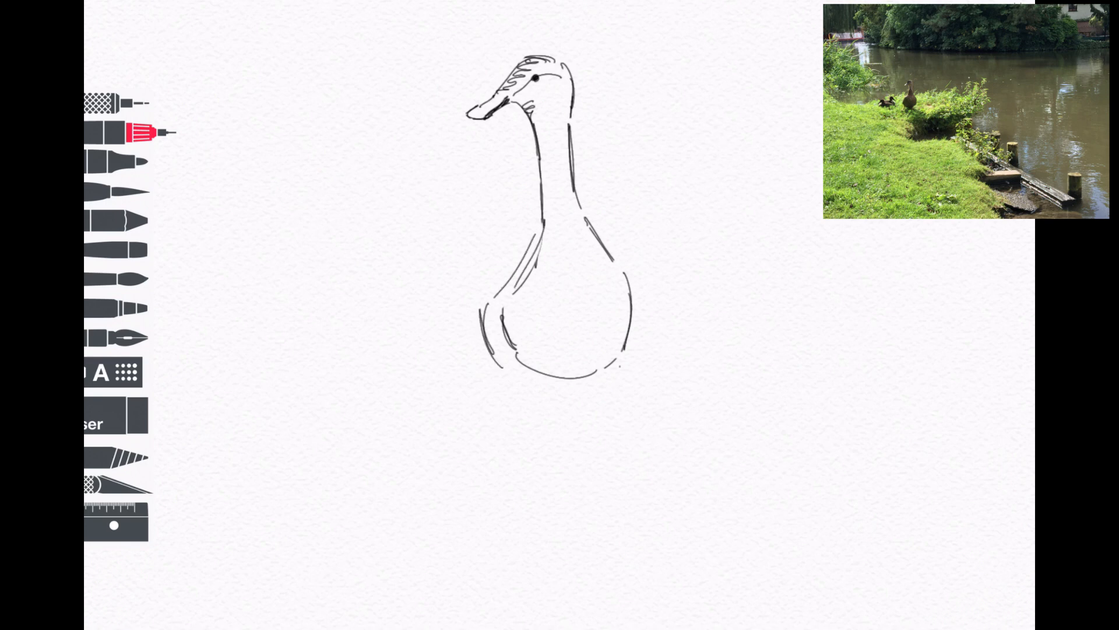
left_click(125, 132)
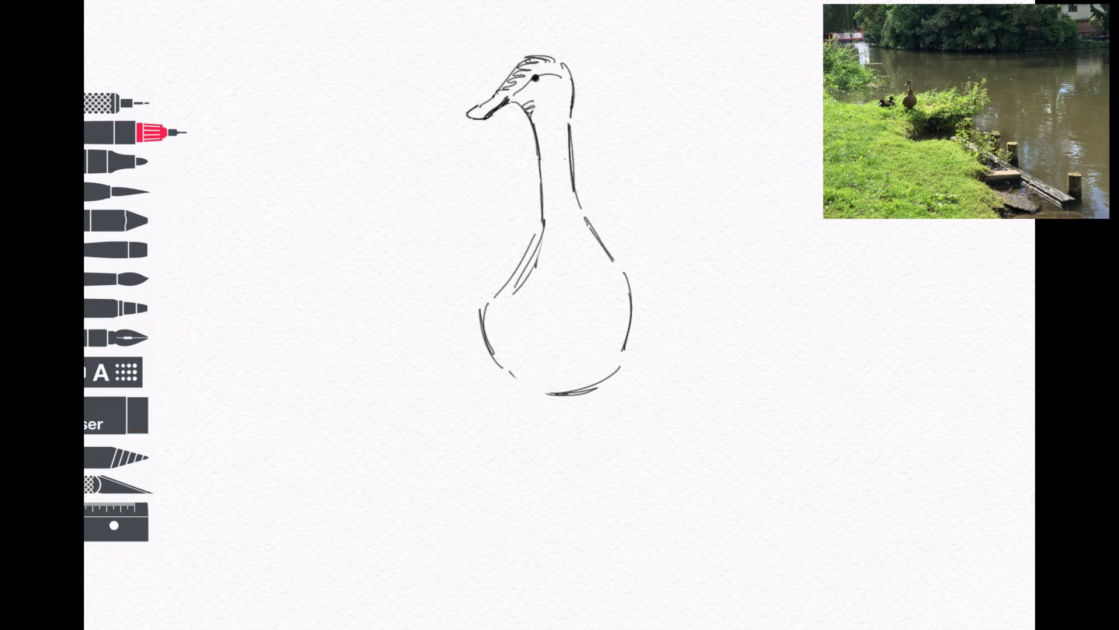
left_click_drag(564, 157, 557, 207)
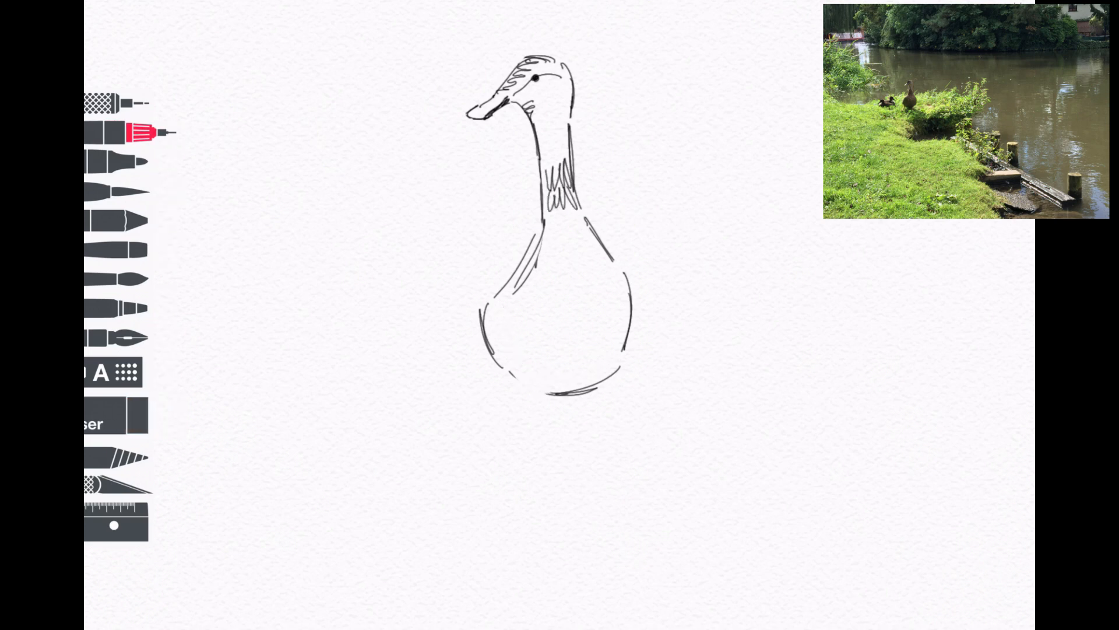
left_click_drag(564, 164, 579, 228)
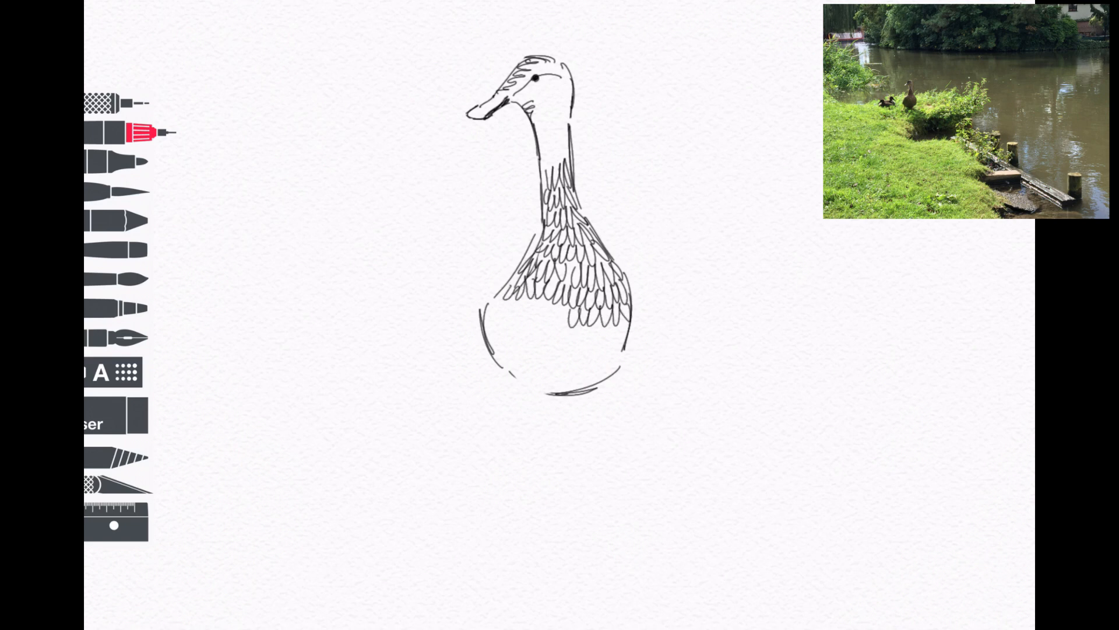
Extend scalloped feathers across the body and dot oval spots on the lower belly
left_click_drag(507, 303, 572, 318)
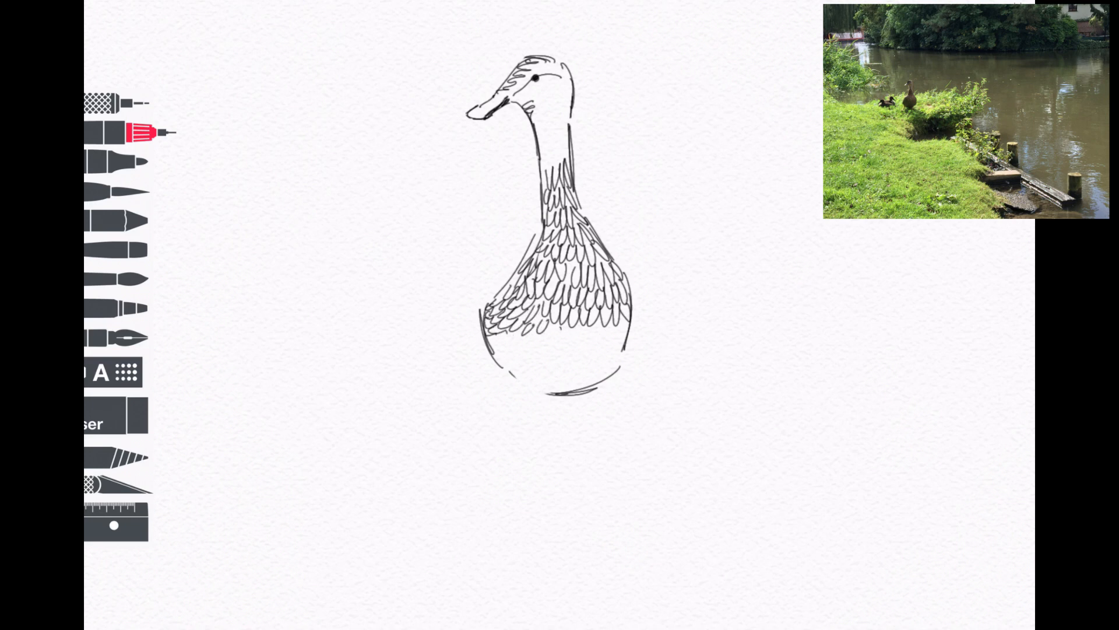
left_click_drag(549, 336, 625, 339)
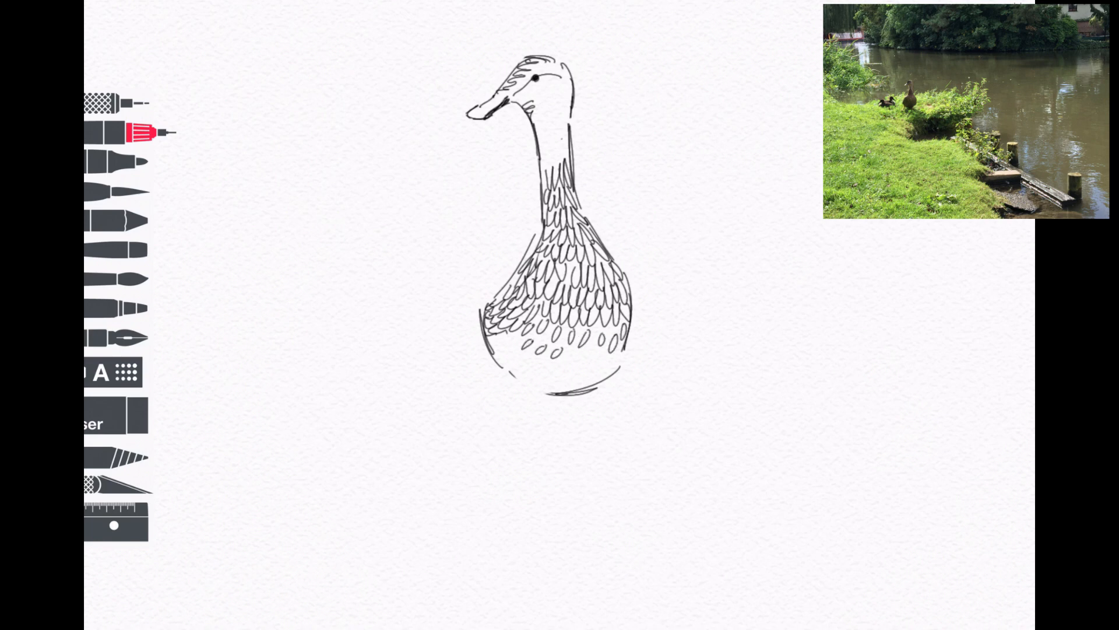
left_click_drag(542, 139, 558, 154)
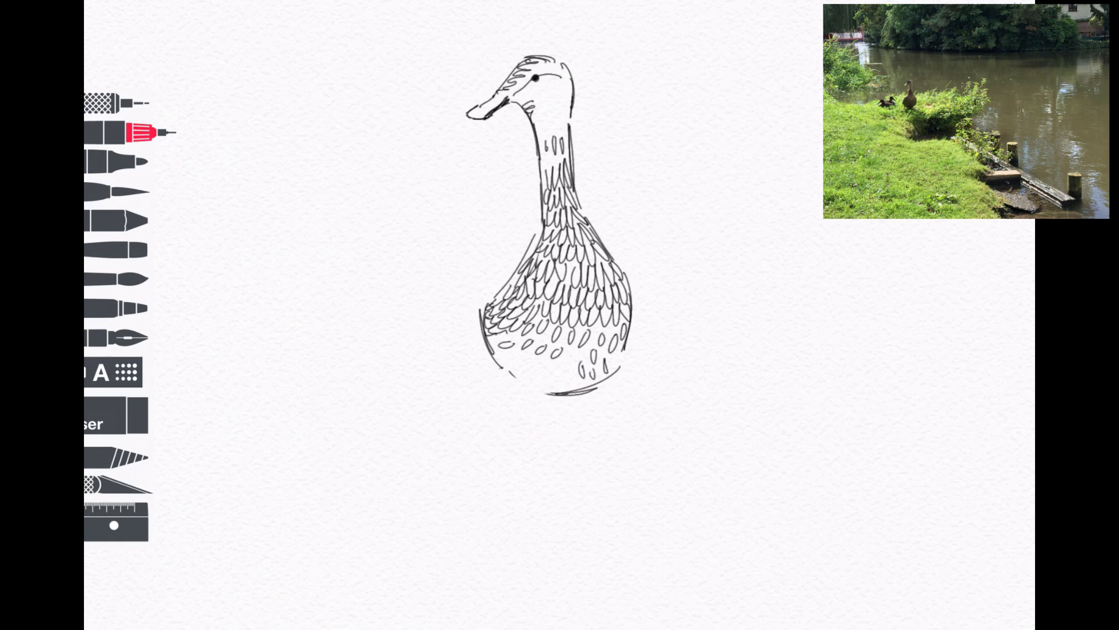
left_click_drag(501, 371, 464, 418)
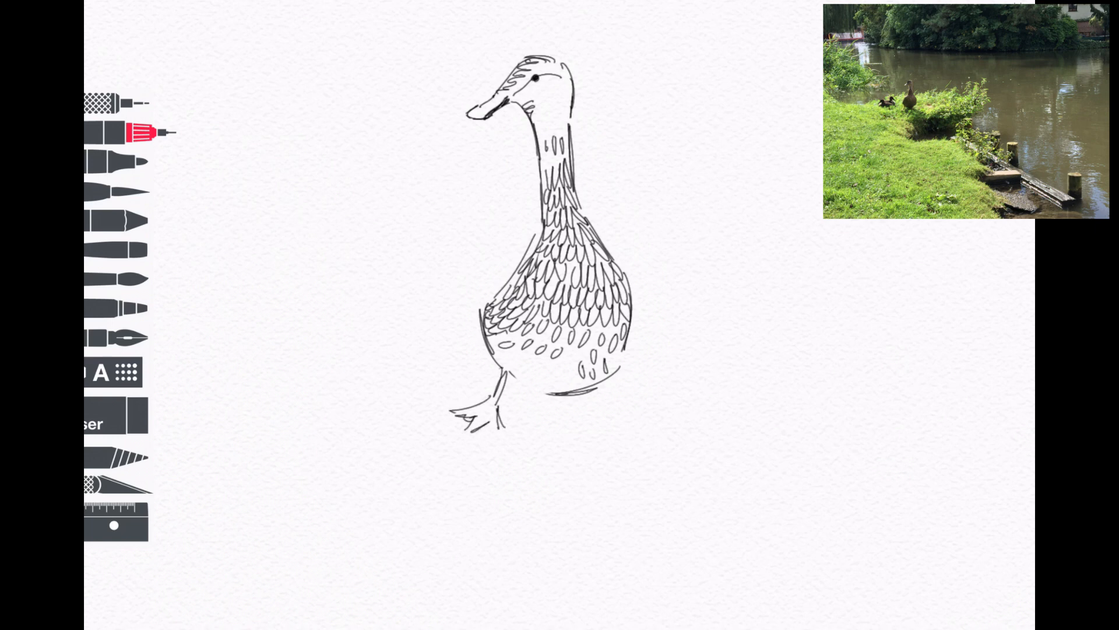
Draw the duck's two legs with webbed feet
left_click_drag(582, 393, 589, 410)
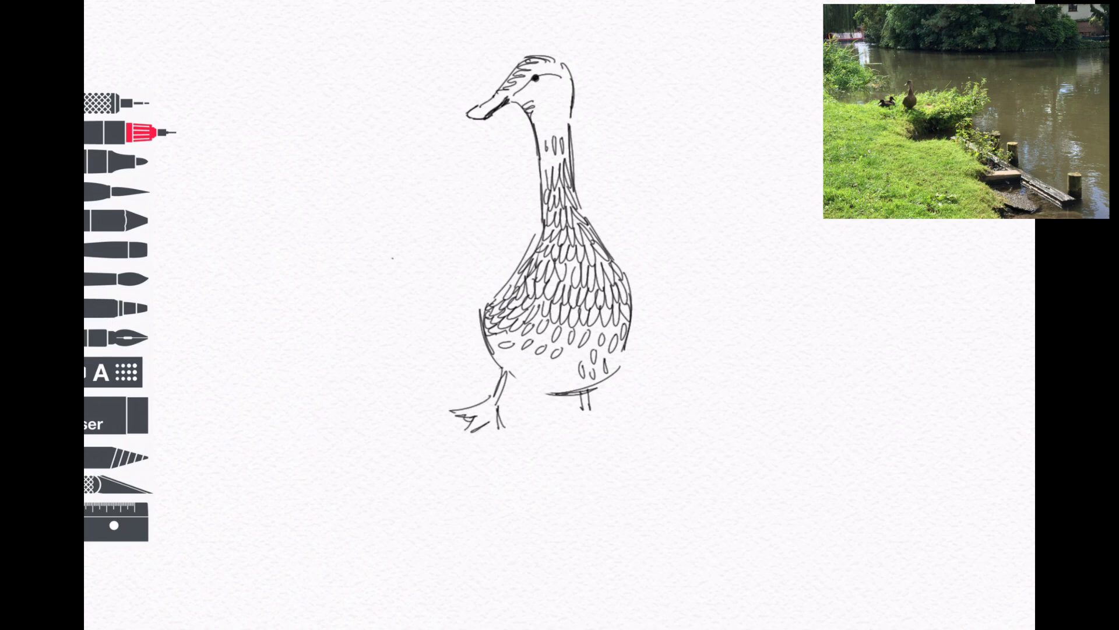
left_click_drag(390, 250, 410, 273)
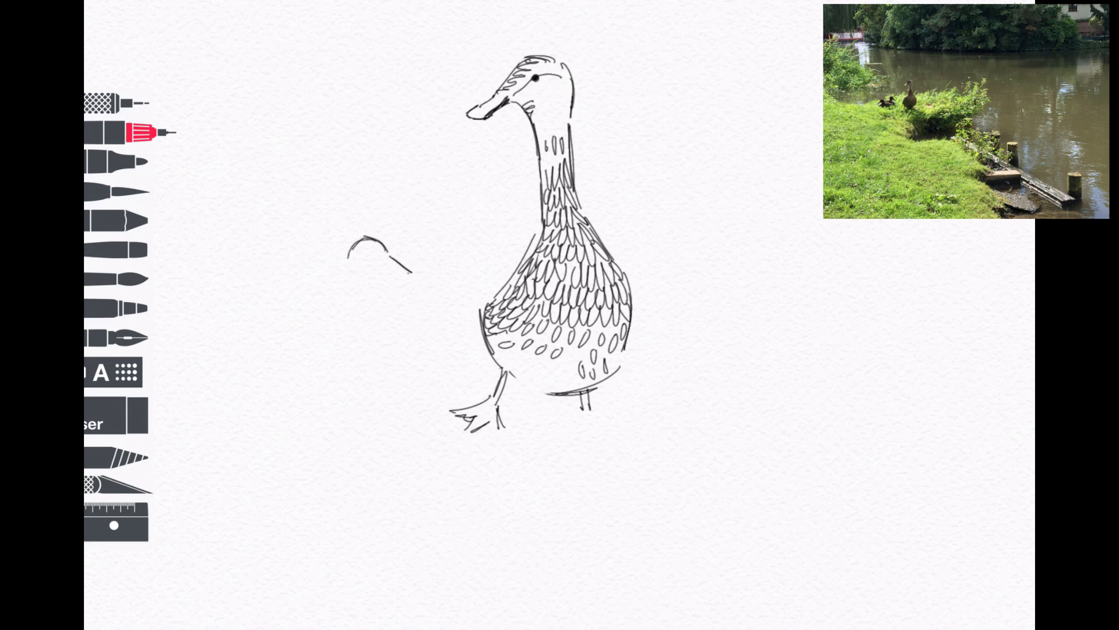
Sketch a second sitting duck's head, bill, back line and tail left of the first
left_click_drag(360, 253, 410, 276)
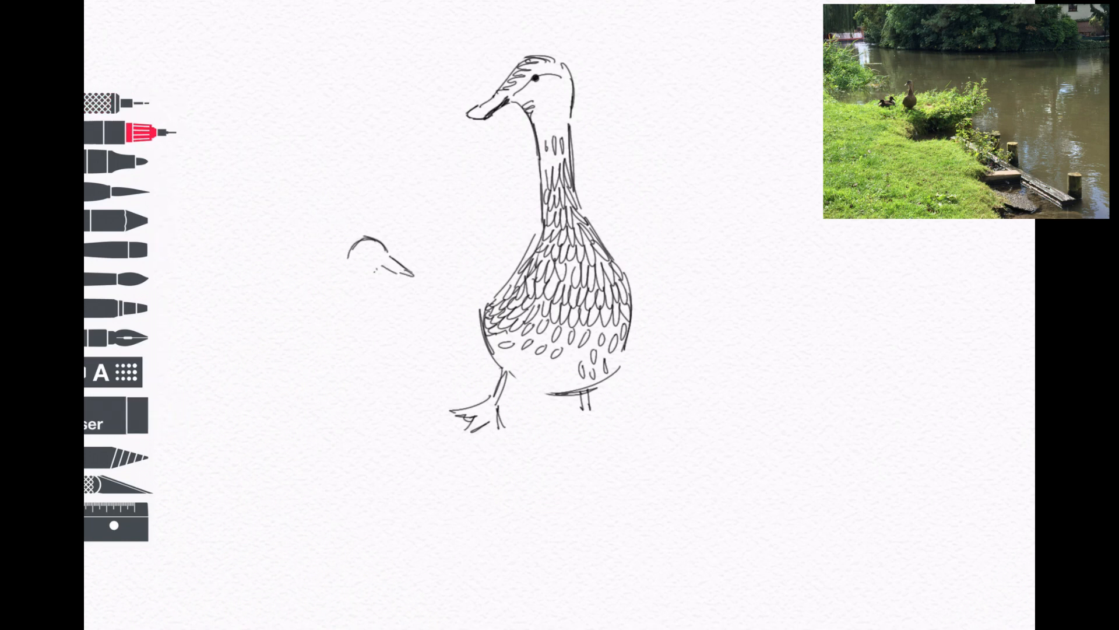
left_click_drag(350, 246, 400, 285)
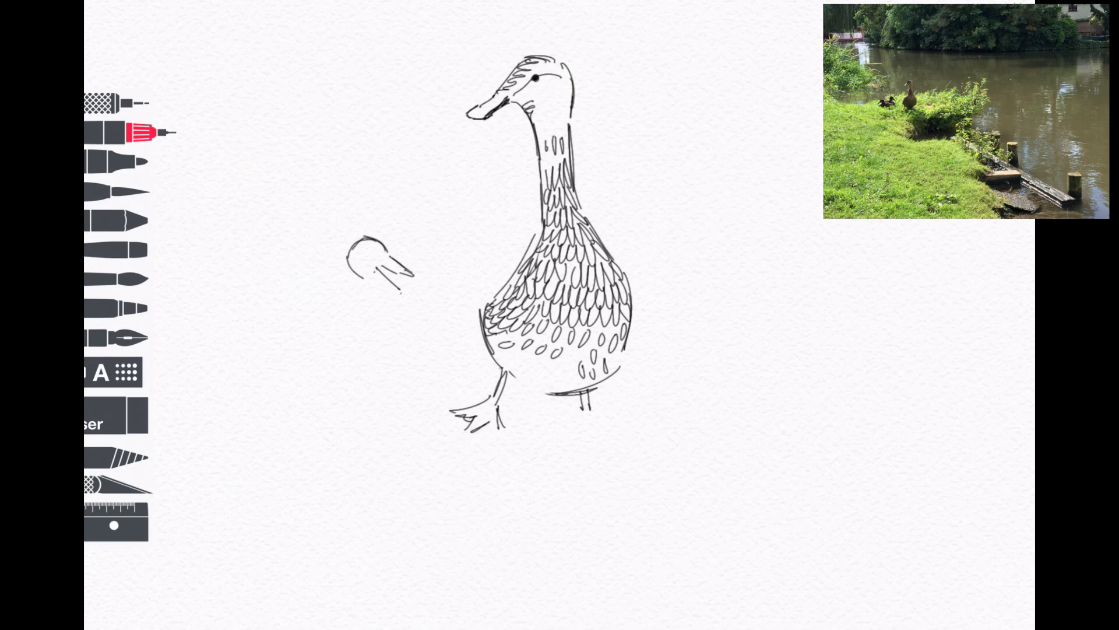
left_click_drag(303, 282, 410, 307)
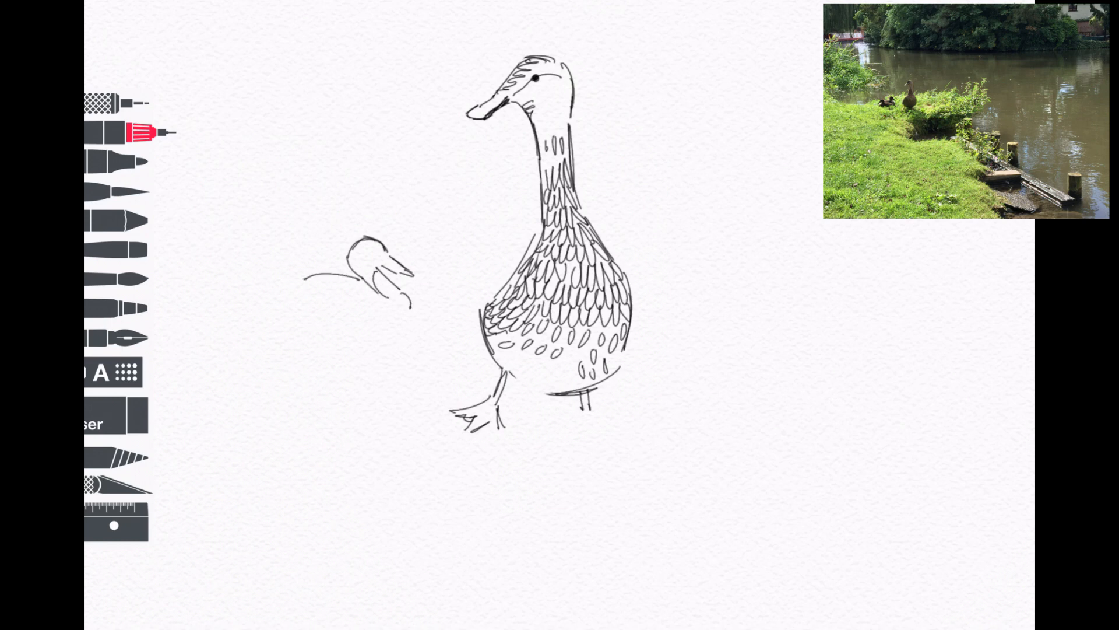
left_click_drag(350, 246, 400, 285)
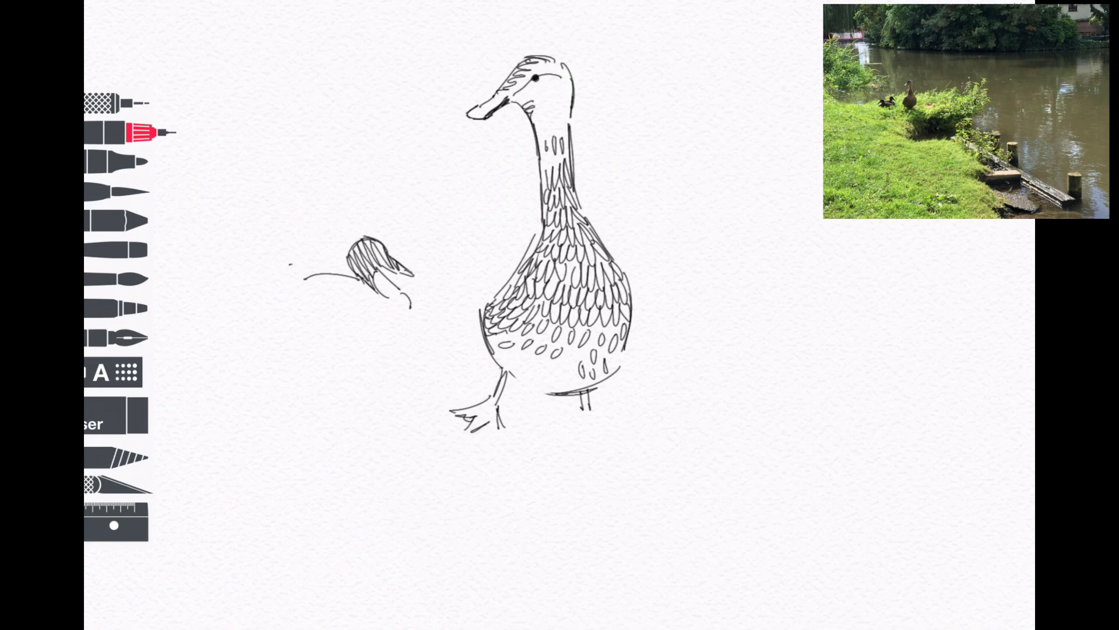
left_click_drag(289, 268, 322, 292)
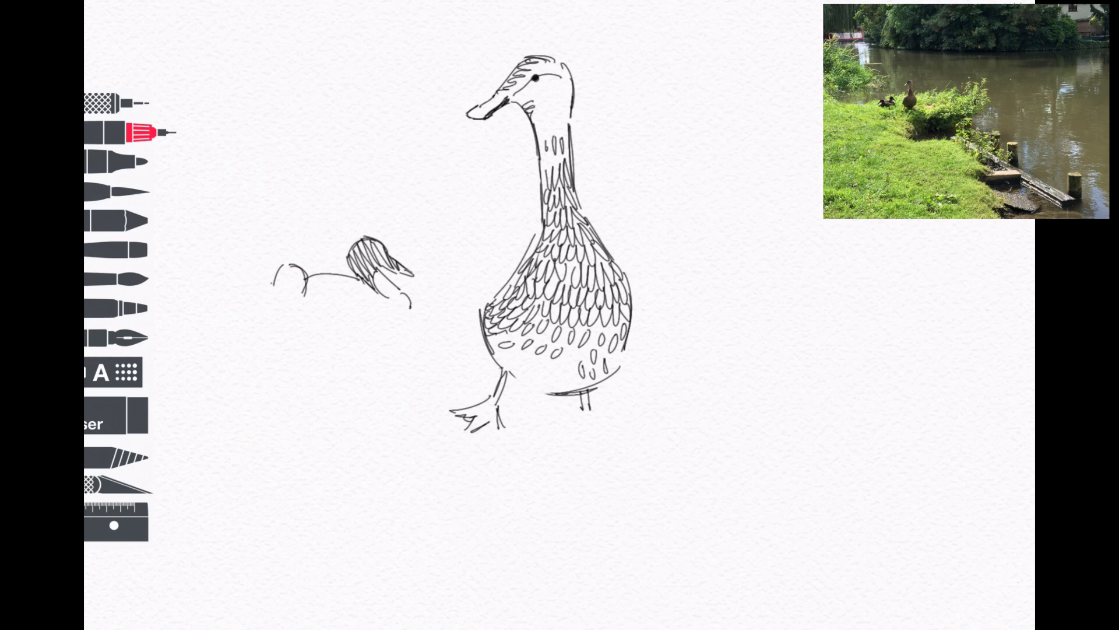
left_click_drag(259, 299, 271, 284)
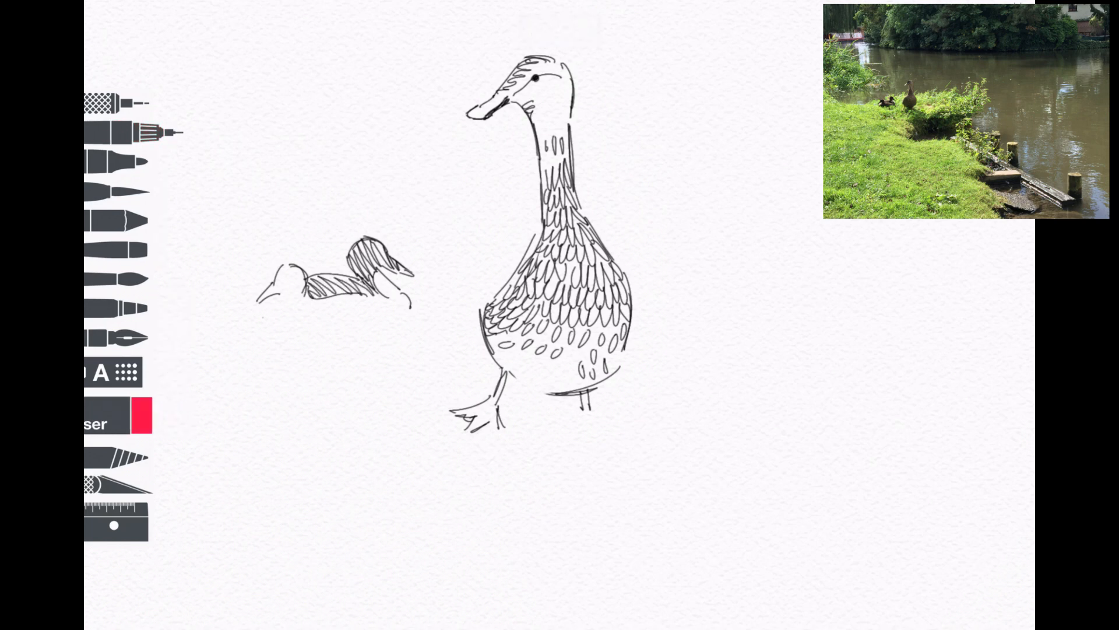
Outline the sitting duck's lower body, hatch its head and front, and draw bank grass
left_click(117, 131)
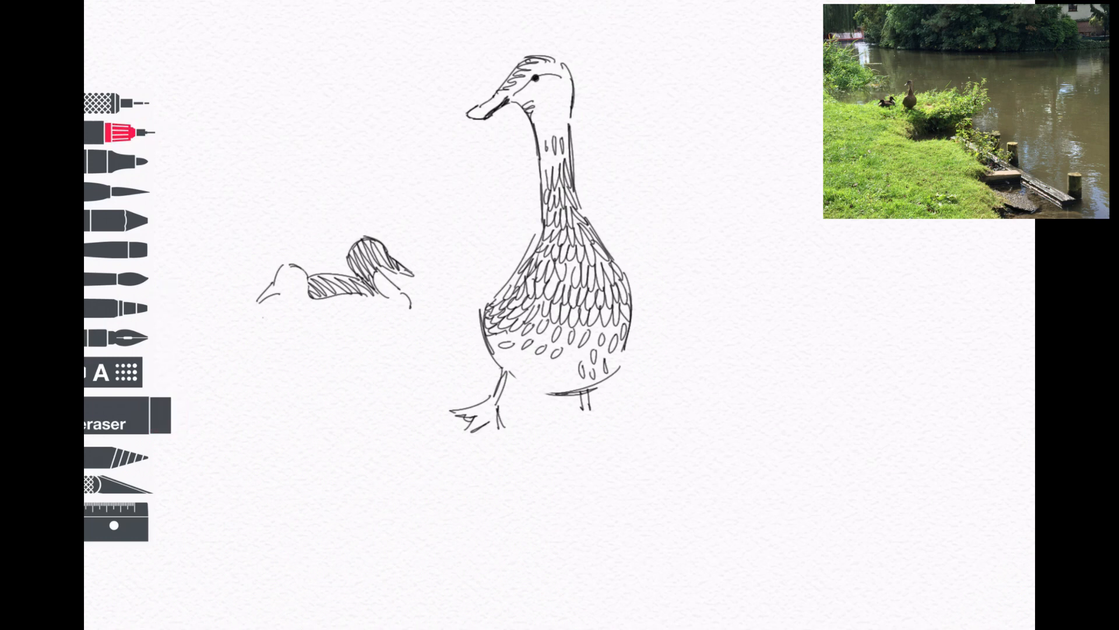
left_click(115, 417)
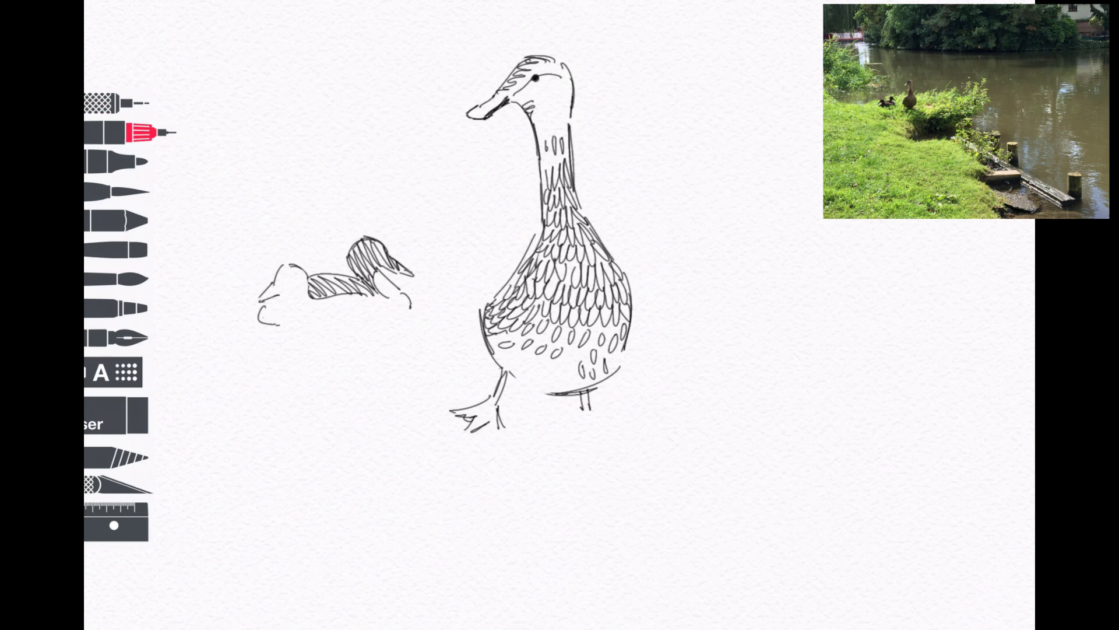
left_click_drag(275, 314, 339, 322)
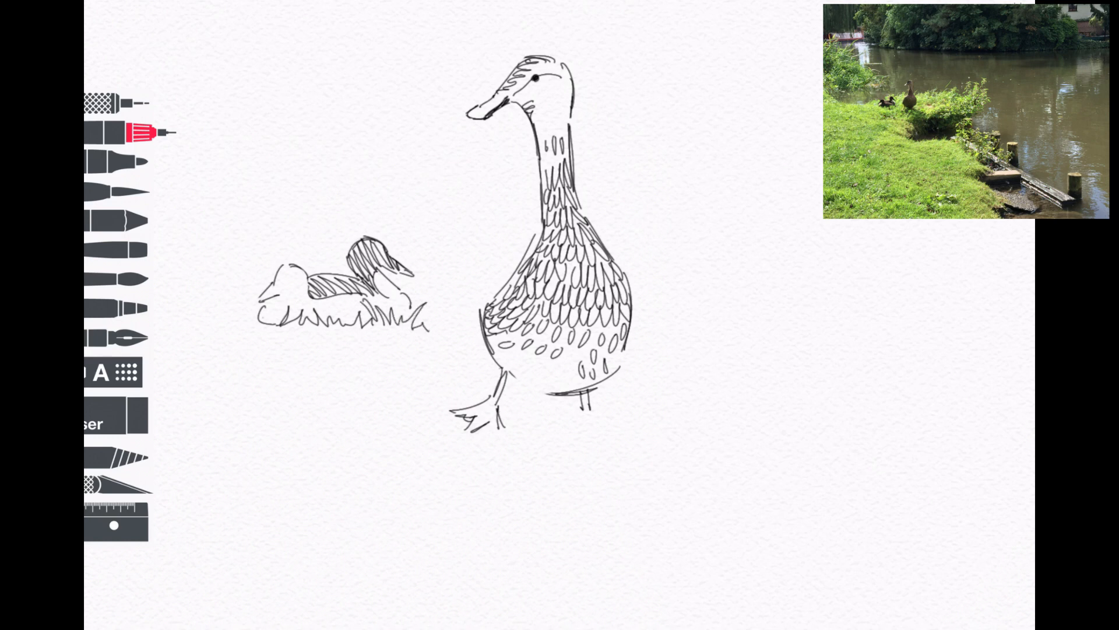
left_click_drag(322, 307, 367, 317)
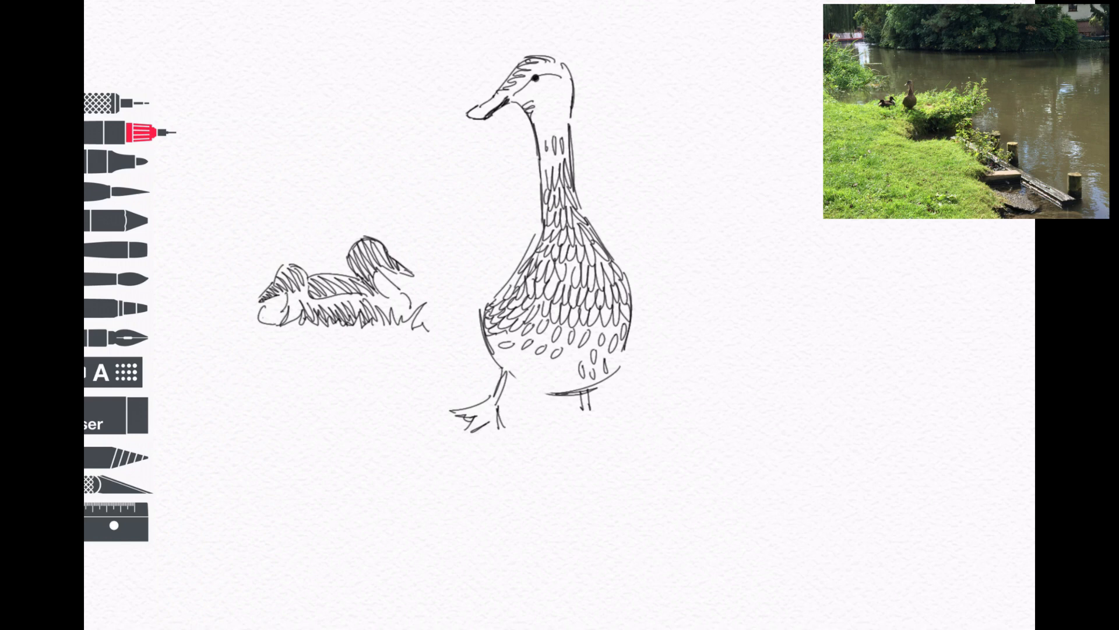
left_click_drag(286, 286, 307, 317)
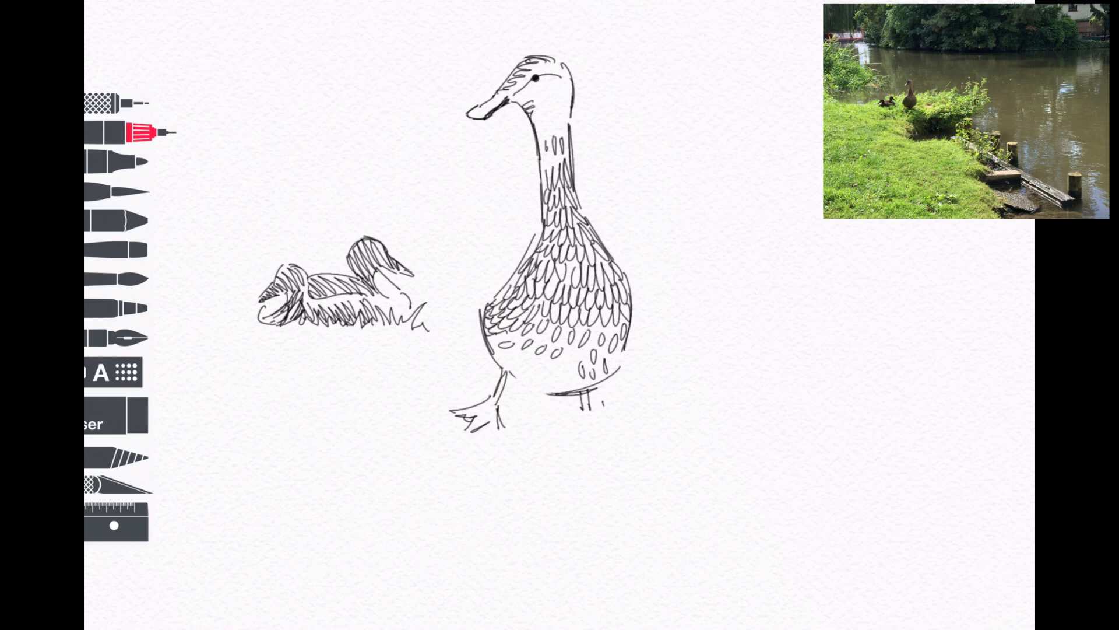
left_click_drag(568, 410, 618, 418)
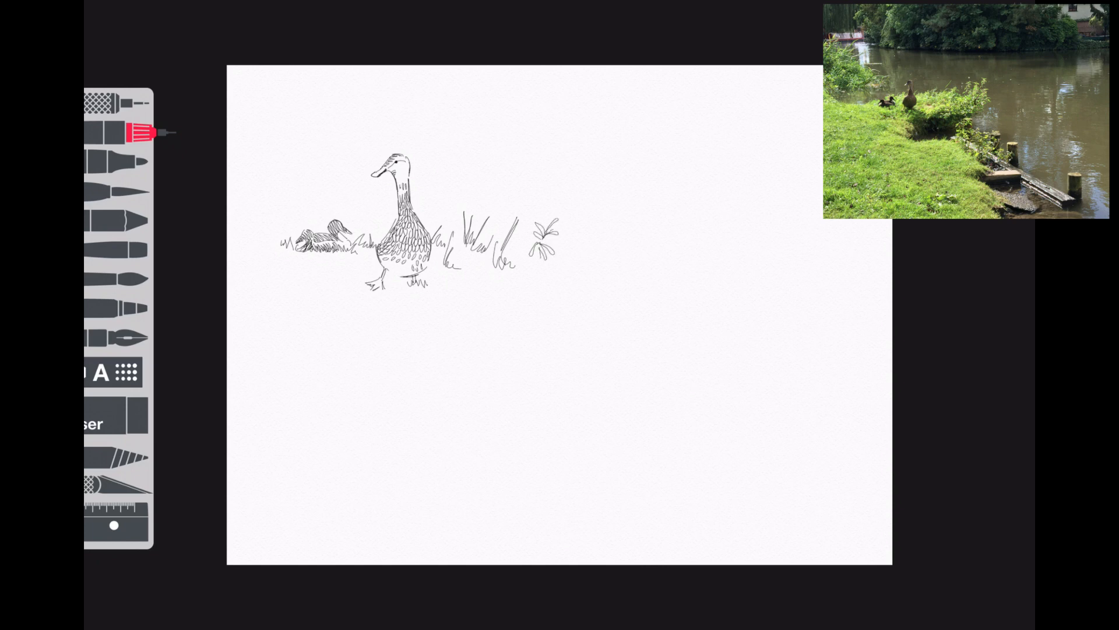
Draw a leafy stem with leaves and a second branch trailing from the grass
left_click_drag(542, 236, 567, 196)
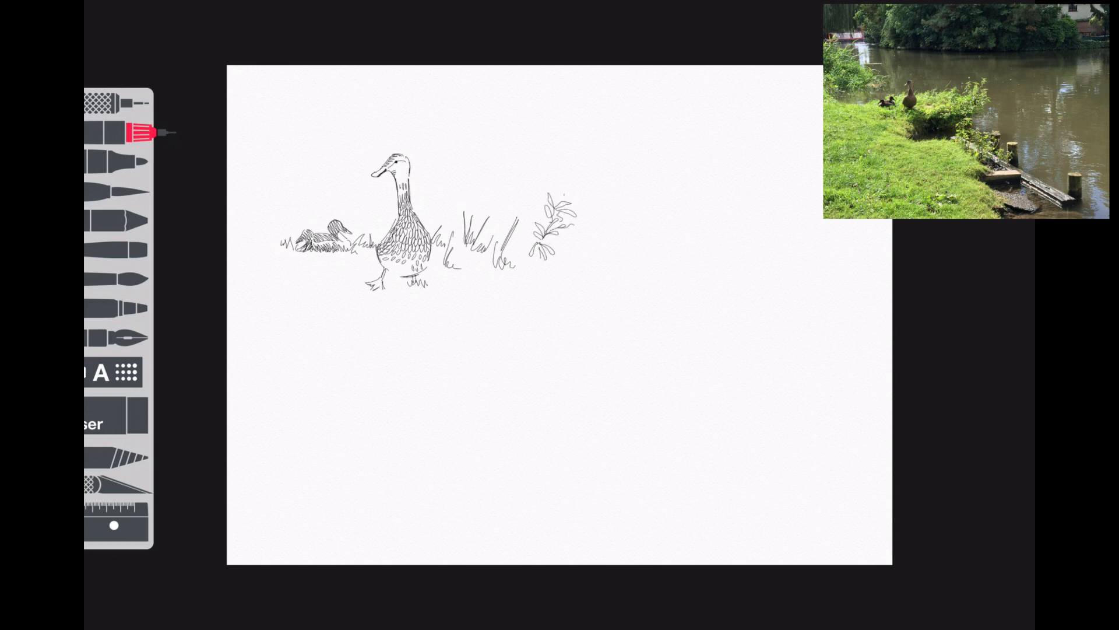
left_click_drag(553, 203, 575, 185)
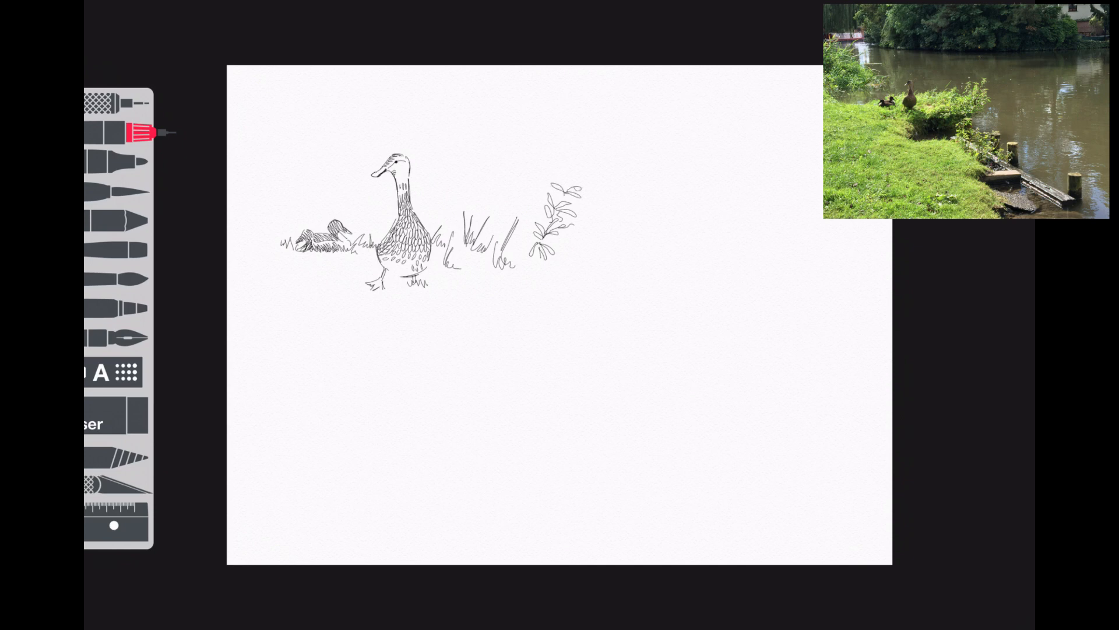
left_click_drag(515, 260, 571, 182)
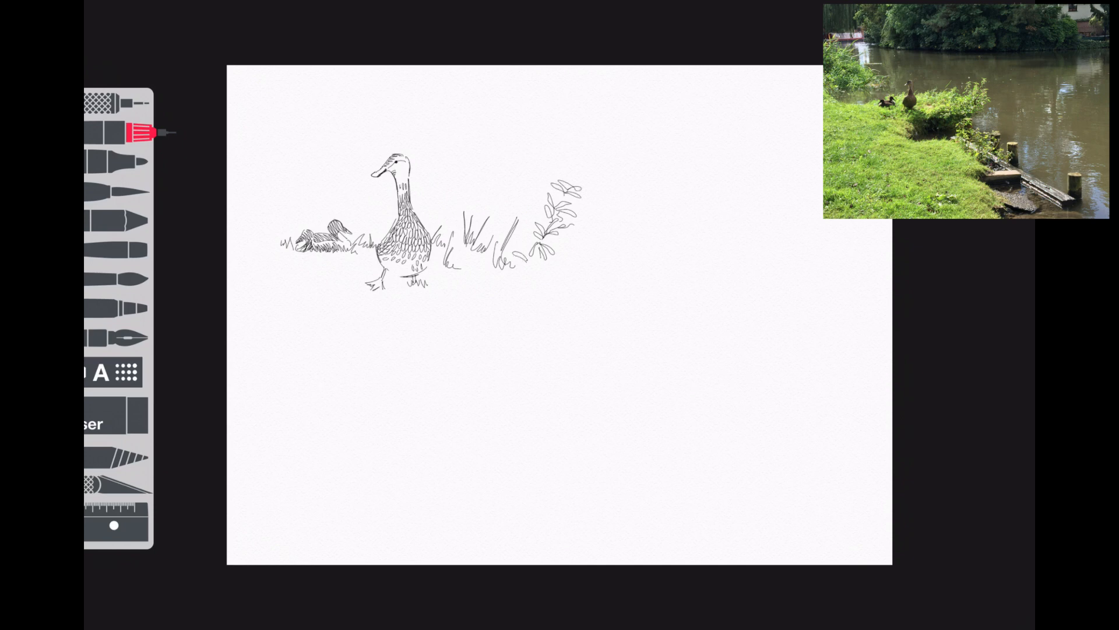
left_click_drag(521, 268, 567, 272)
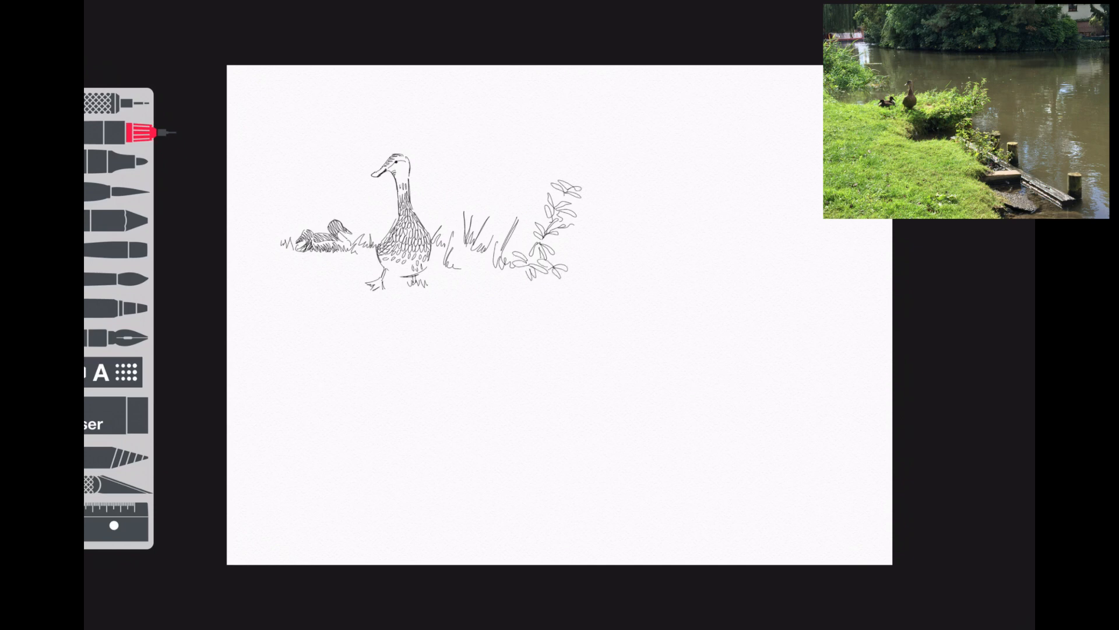
left_click_drag(564, 279, 599, 282)
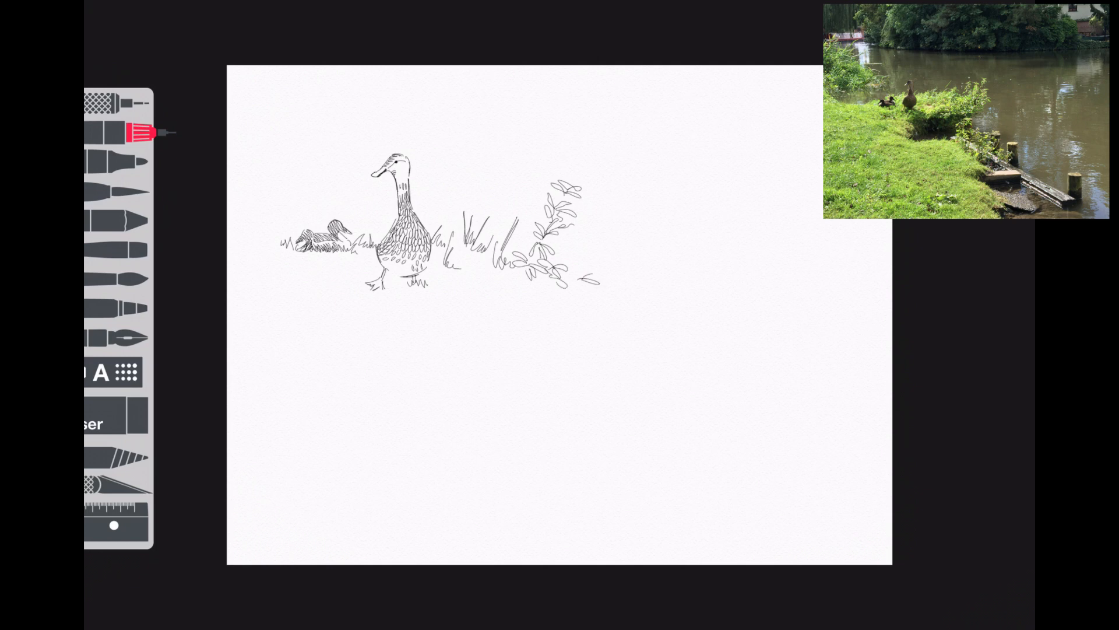
left_click_drag(579, 286, 610, 292)
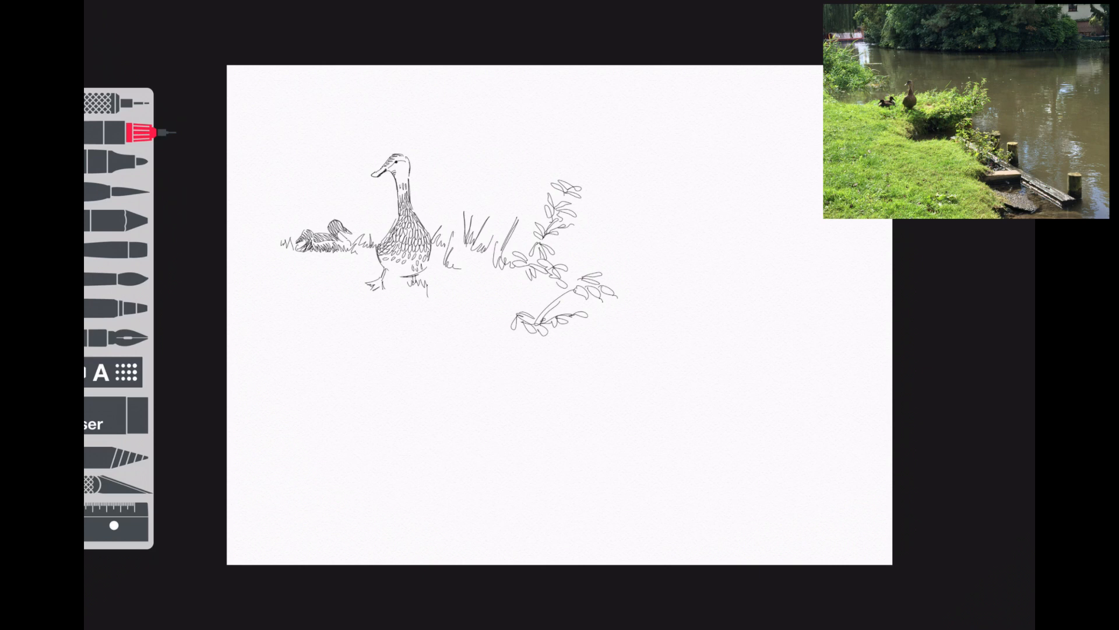
Add grass tufts below the standing duck and sketch the long diagonal plank
left_click_drag(428, 286, 464, 300)
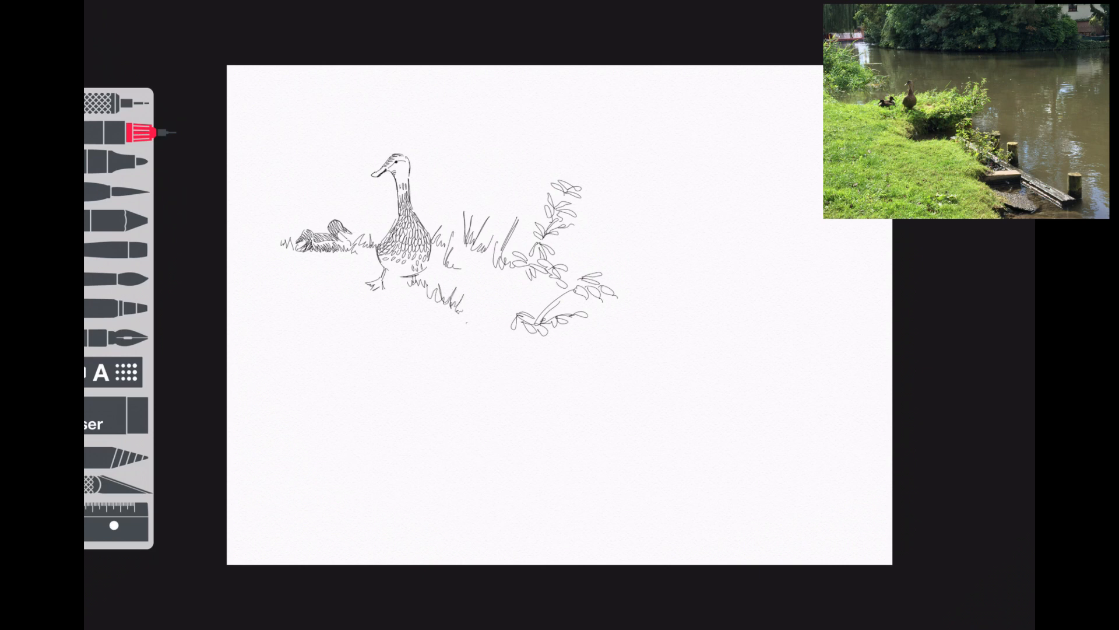
left_click_drag(453, 318, 492, 350)
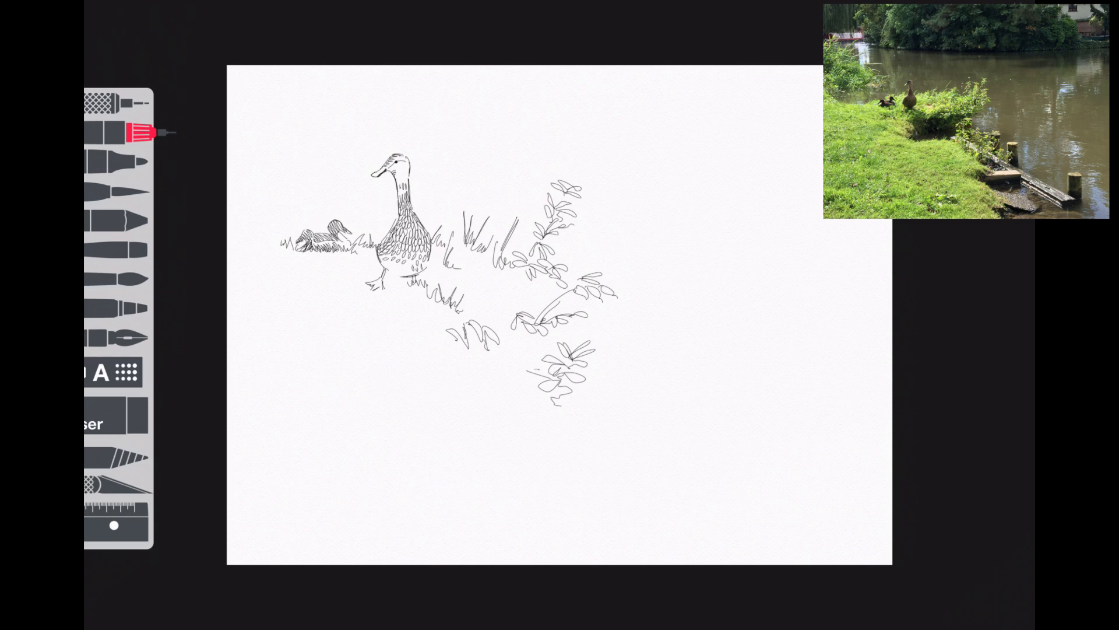
left_click_drag(532, 373, 711, 441)
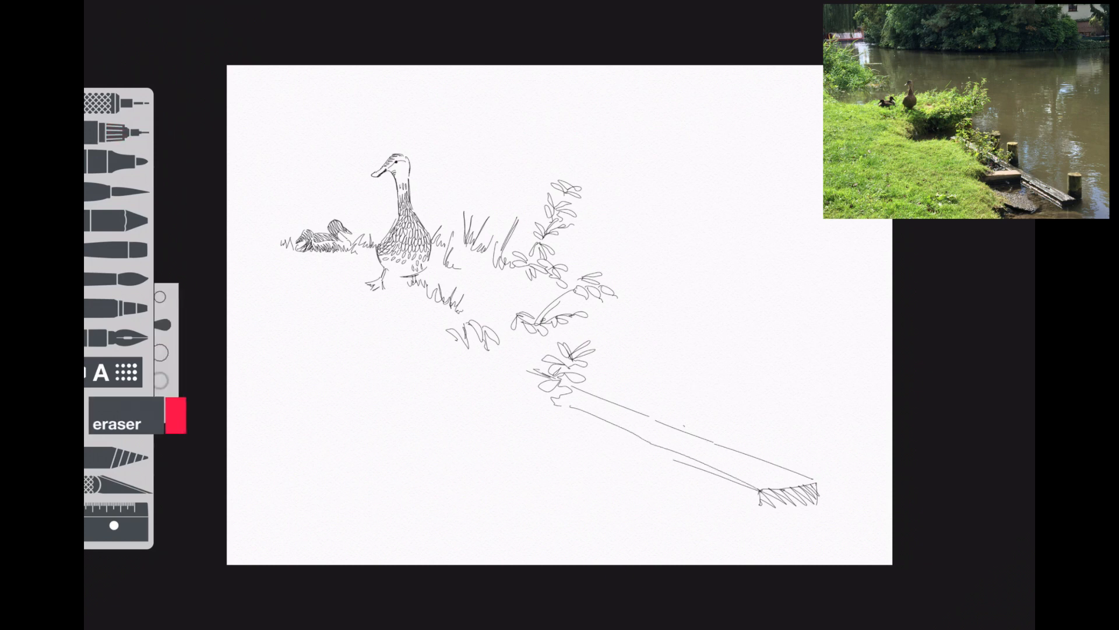
Give the plank a lower edge and draw three posts spaced along it
left_click(114, 132)
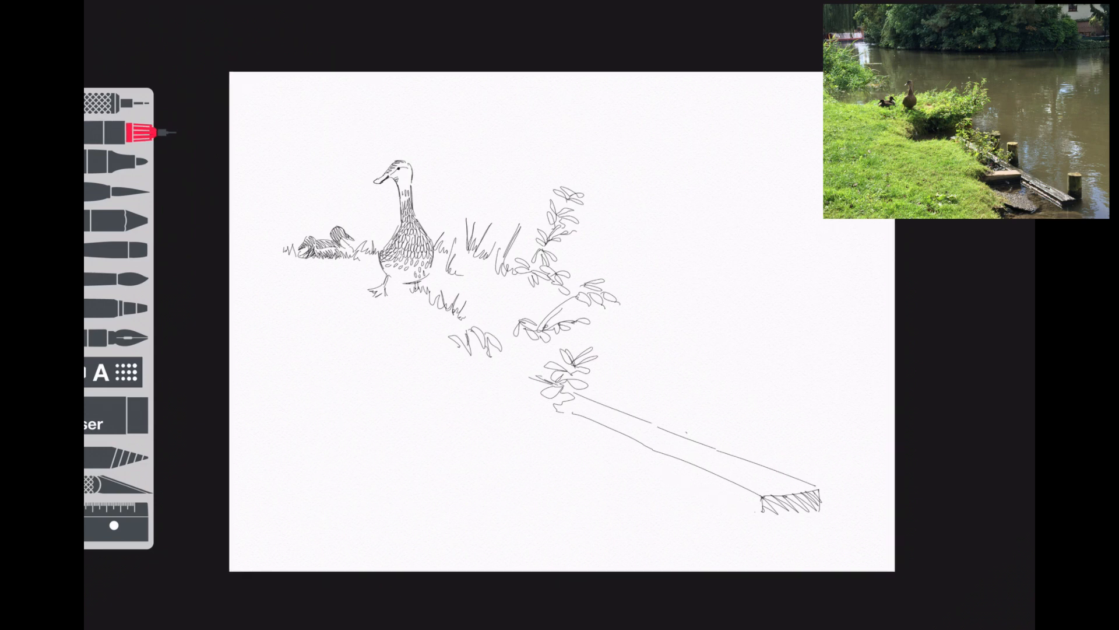
left_click_drag(567, 428, 764, 513)
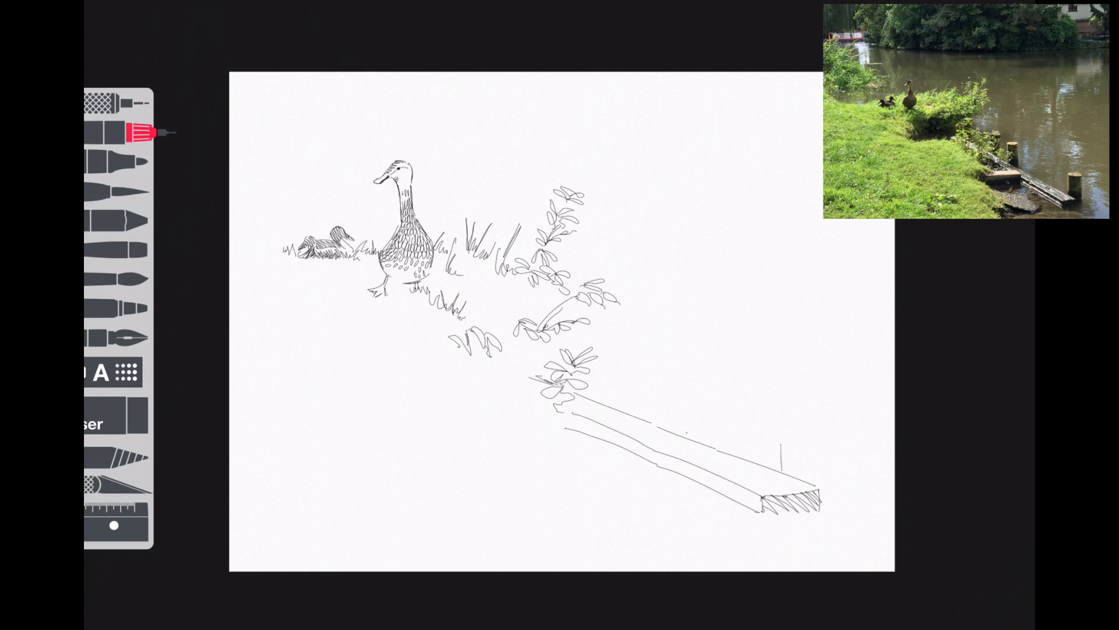
left_click_drag(781, 443, 828, 447)
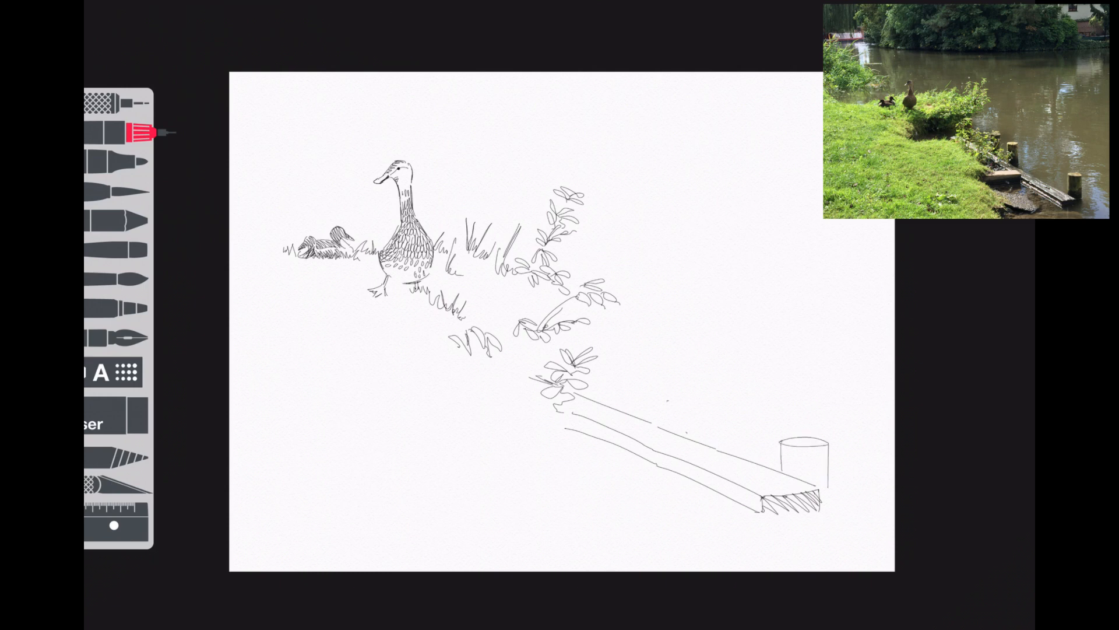
left_click_drag(649, 400, 676, 435)
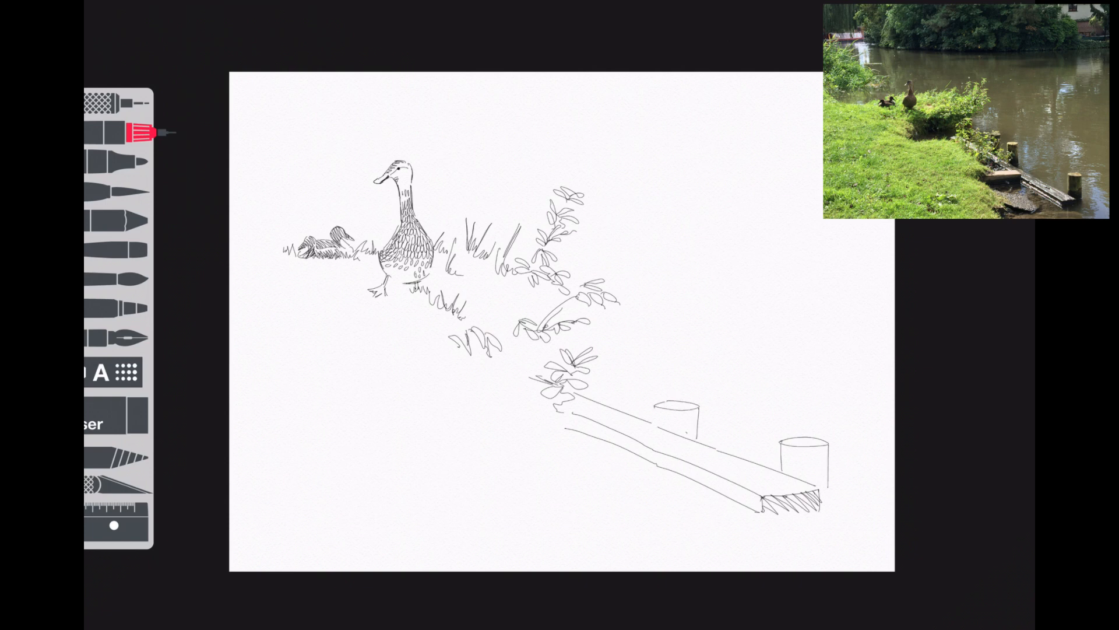
left_click_drag(617, 383, 650, 417)
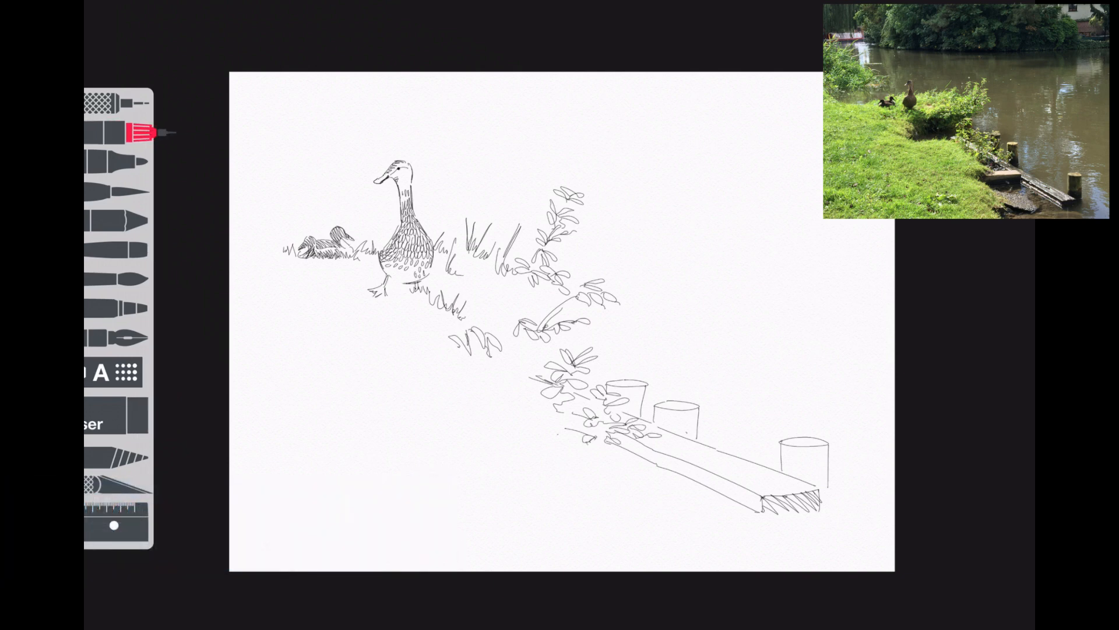
Fringe the plank's lower side with grass and hatch vertical wood grain on the posts
left_click_drag(564, 439, 596, 454)
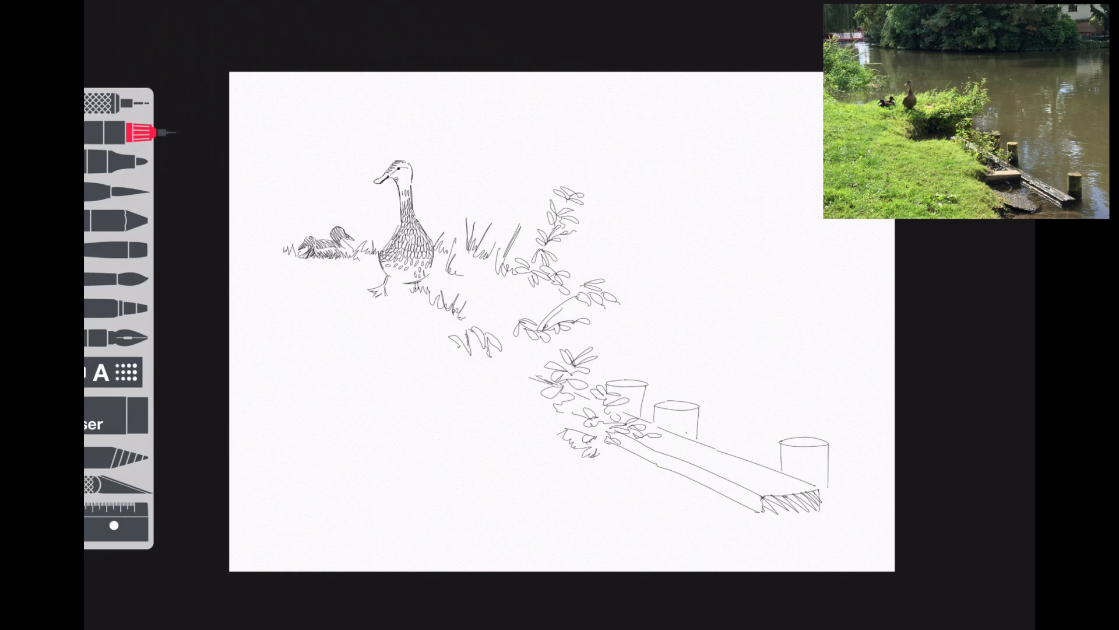
left_click_drag(599, 468, 656, 479)
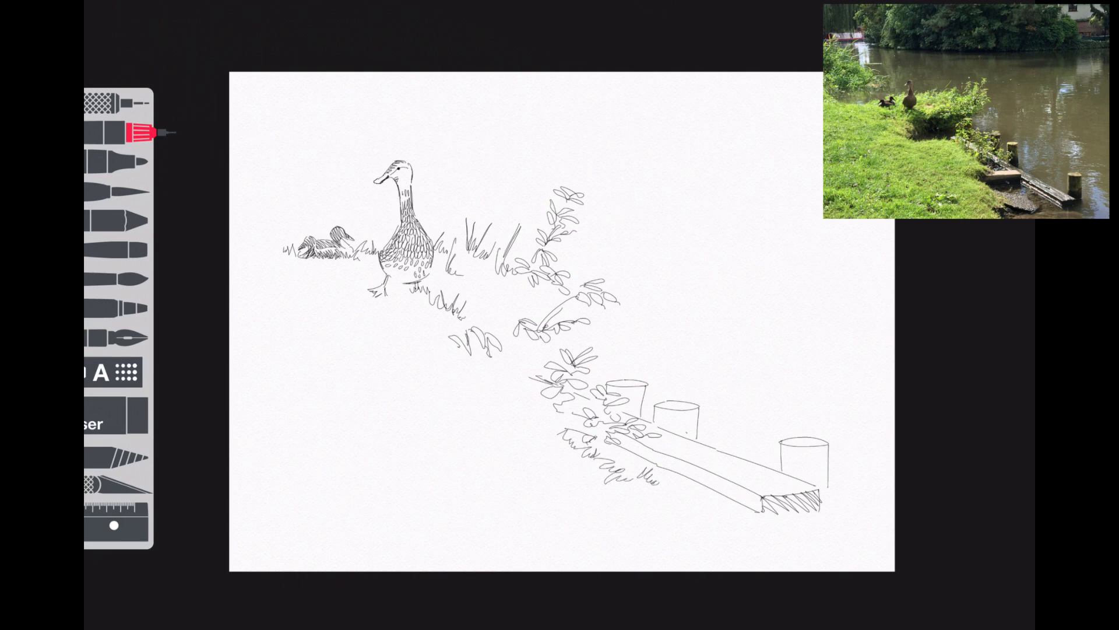
left_click_drag(642, 492, 696, 514)
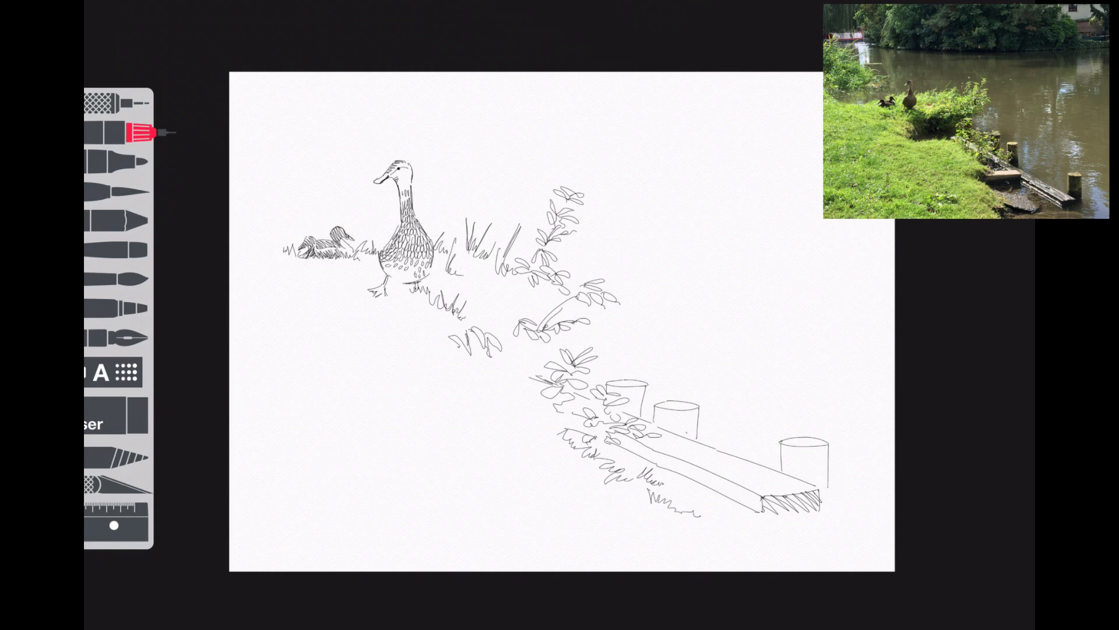
left_click_drag(686, 428, 707, 514)
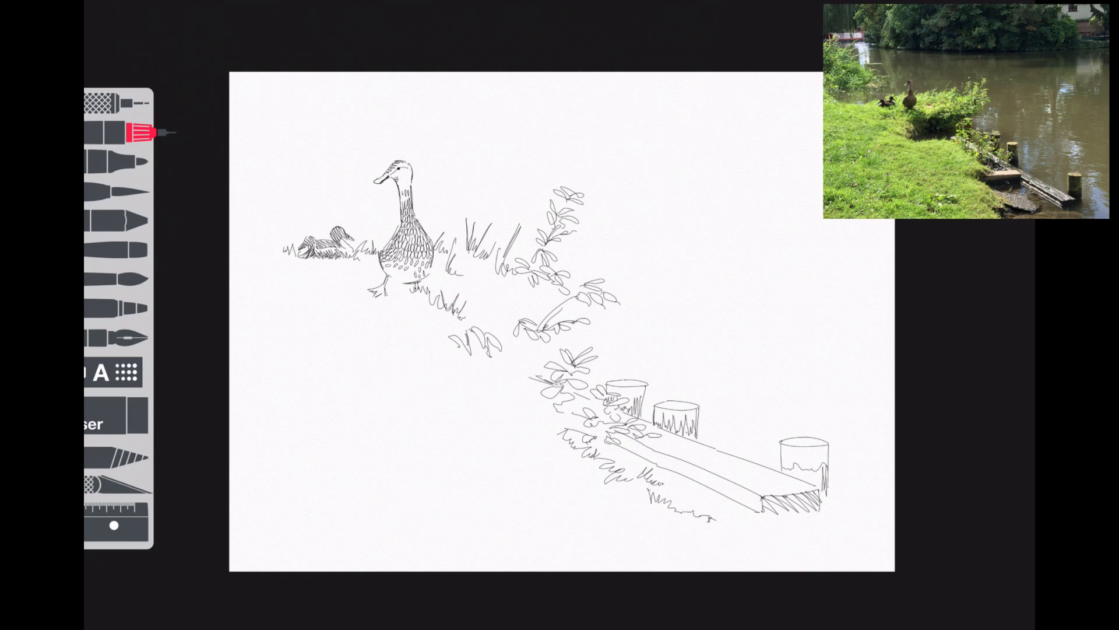
left_click_drag(793, 468, 828, 485)
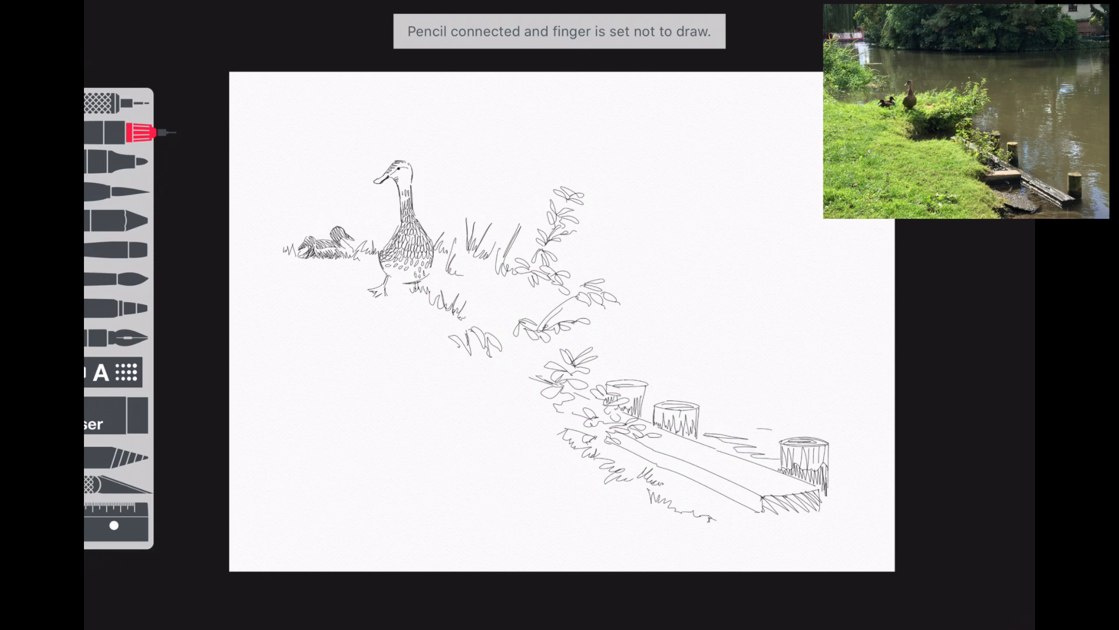
Draw water ripples right of the posts and layer diagonal grain lines along the plank
left_click_drag(750, 431, 892, 489)
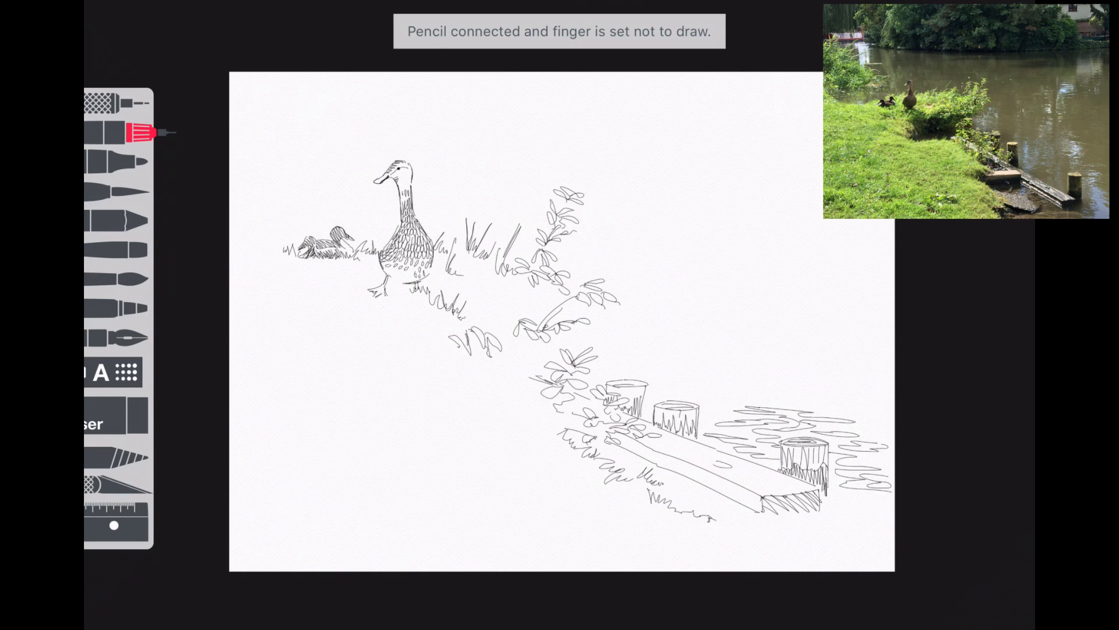
left_click_drag(643, 448, 777, 498)
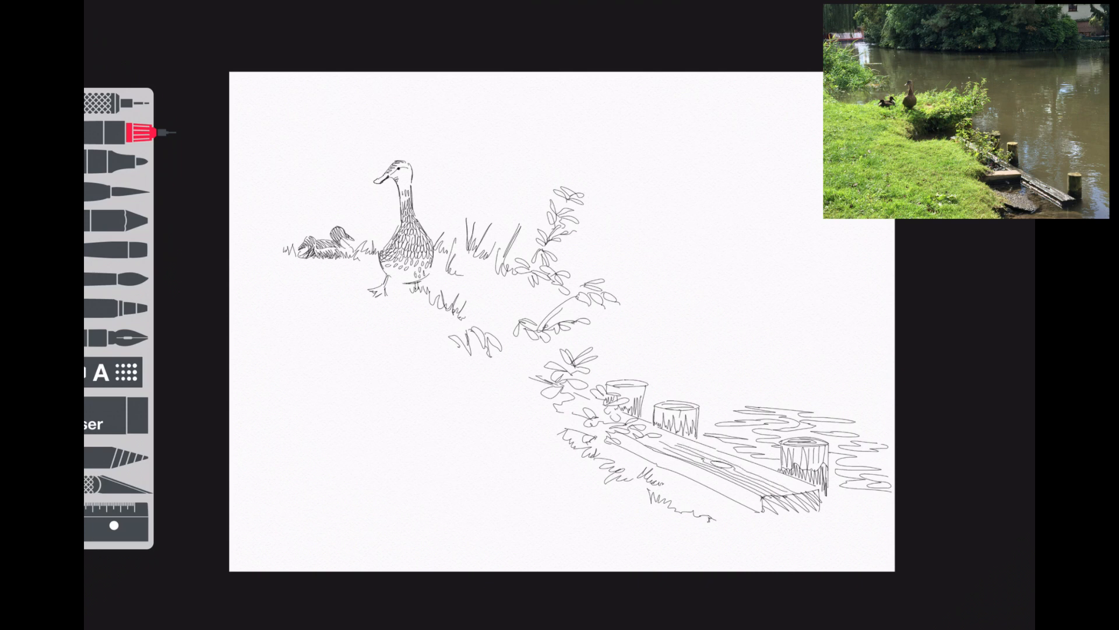
left_click_drag(646, 437, 807, 492)
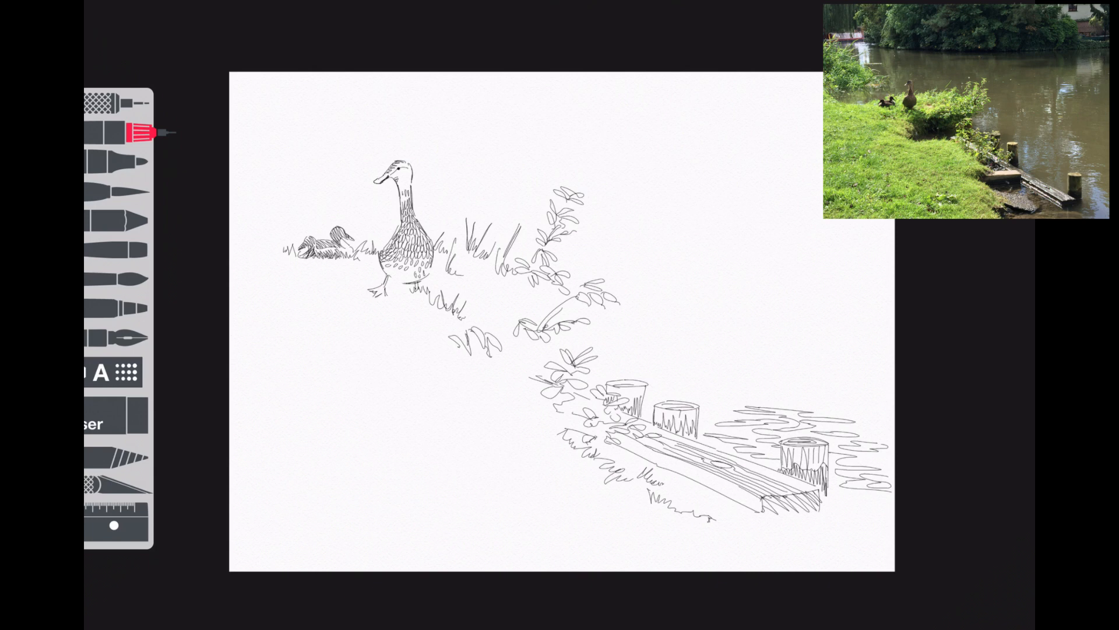
left_click_drag(643, 449, 764, 501)
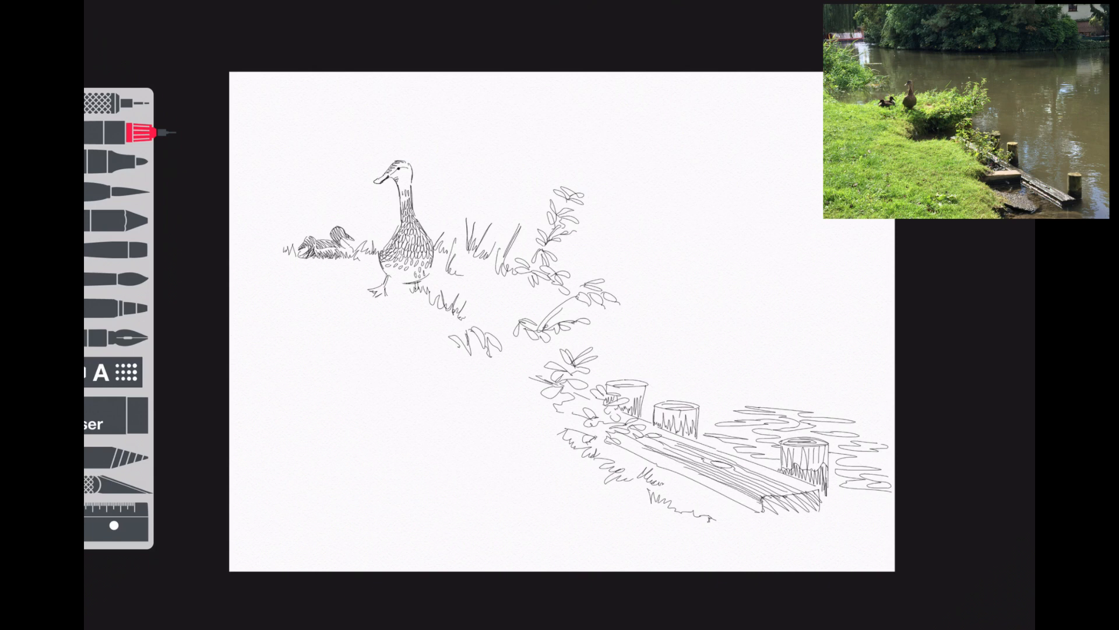